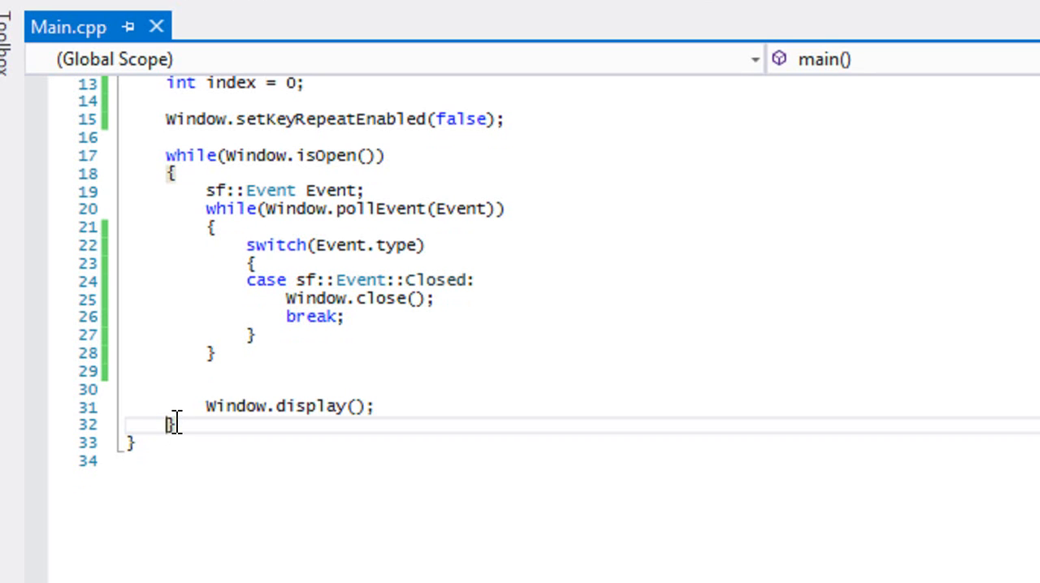
pyautogui.moveTo(393, 298)
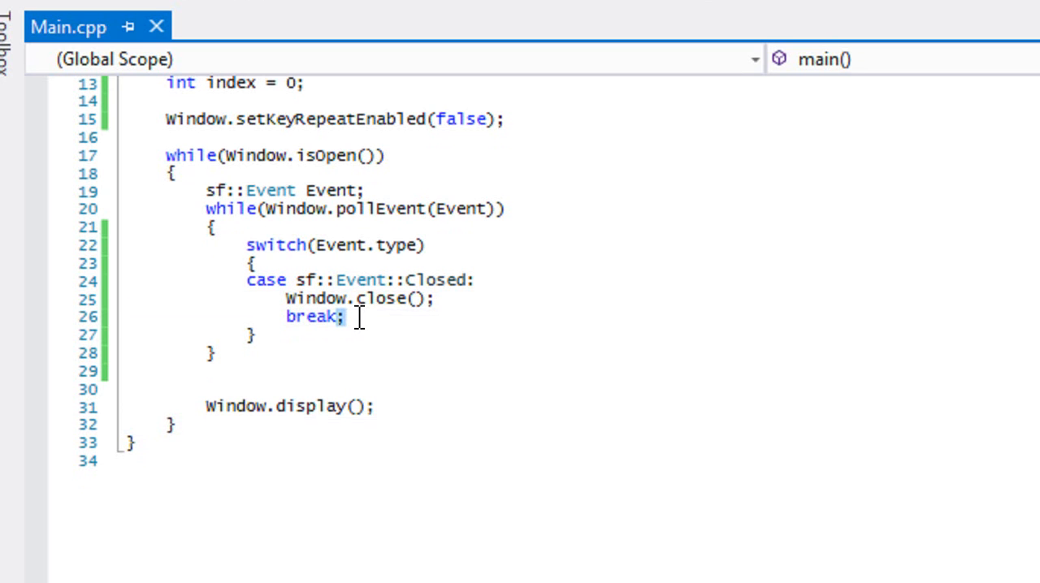
# Step: Add case sf::Event::TextEntered printing Event.text.unicode with std::endl below the Closed case
pyautogui.write('case sf::Event::TextEntered:')
pyautogui.write('break;')
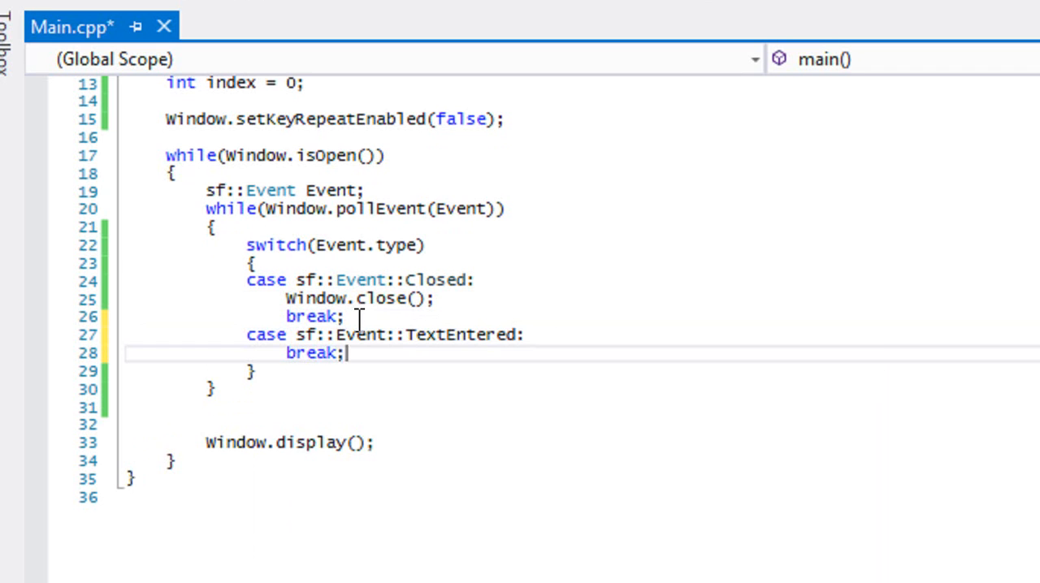
pyautogui.write('std')
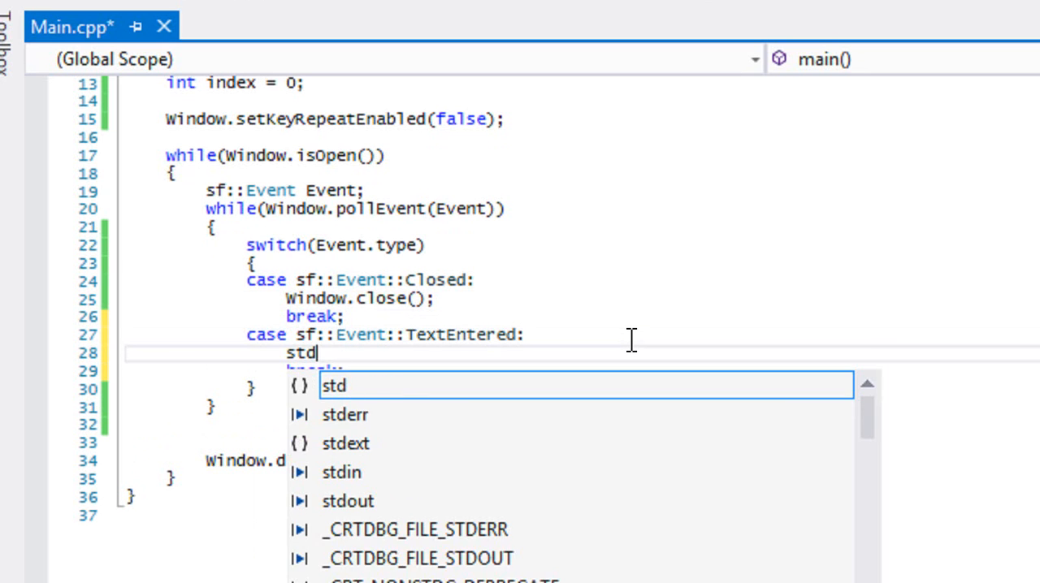
pyautogui.write('::C')
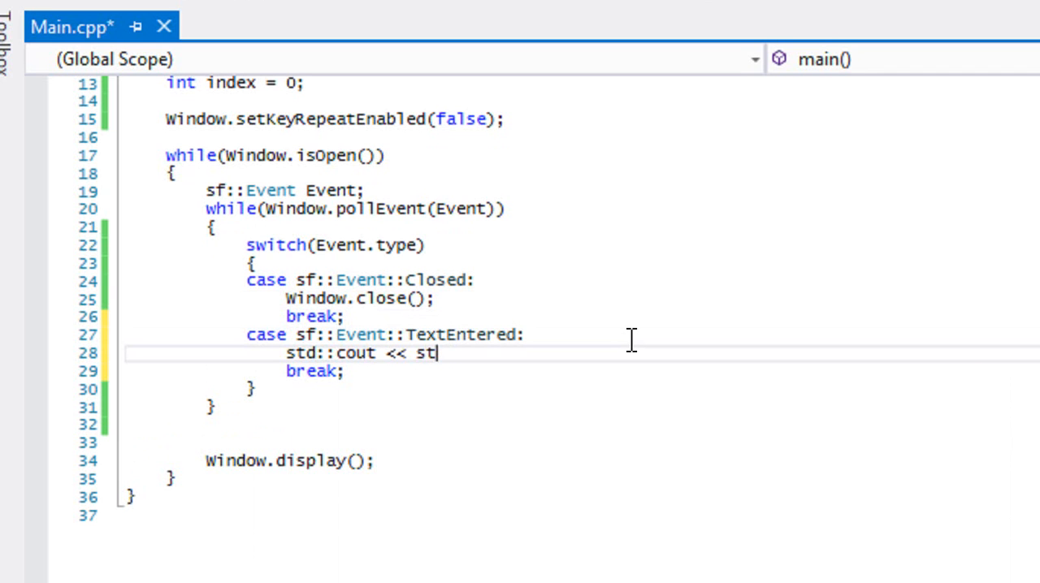
pyautogui.write('Event.te')
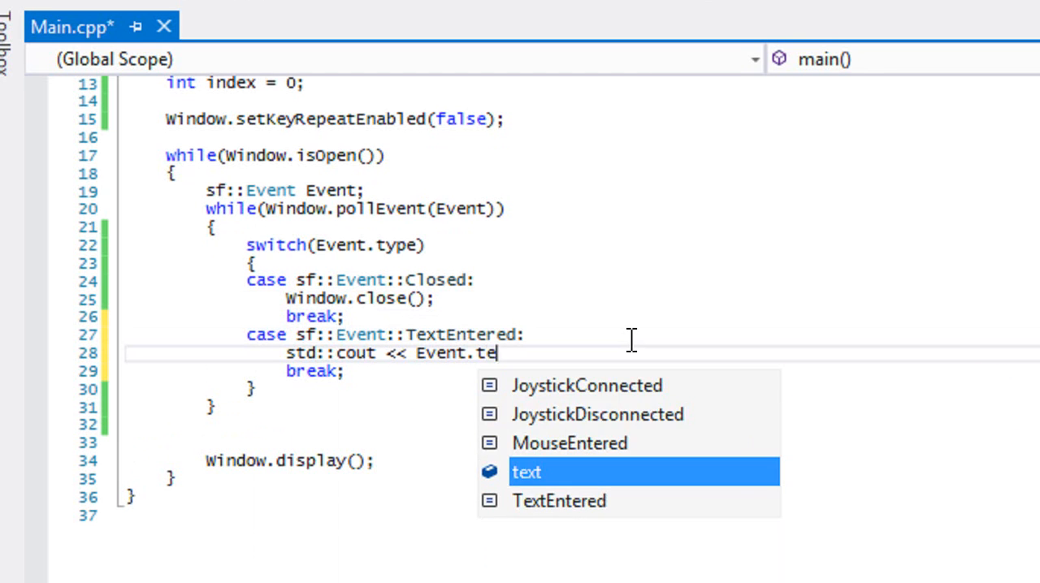
pyautogui.write('xt.unicode << std')
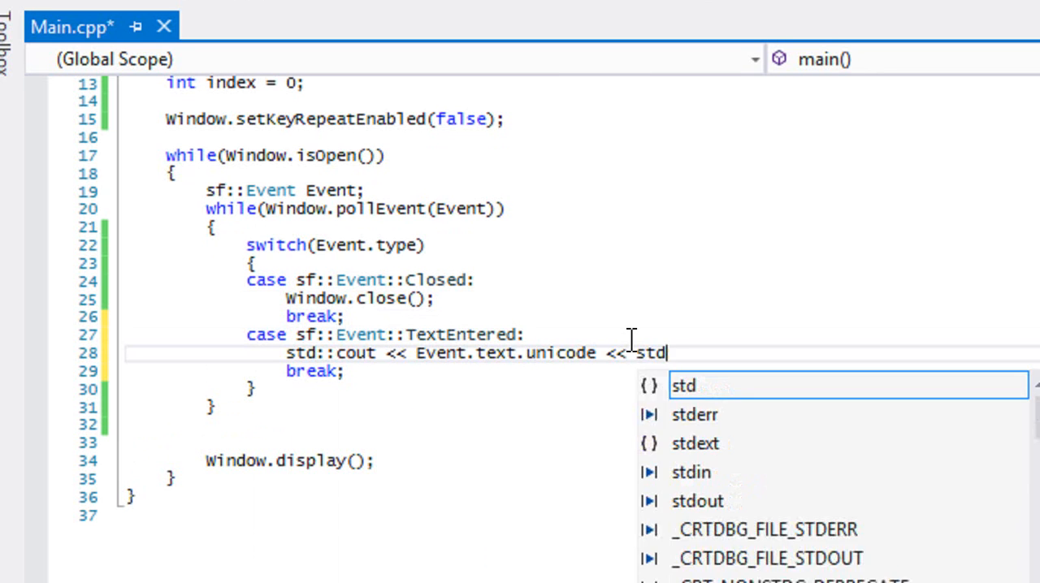
pyautogui.write('::endl;')
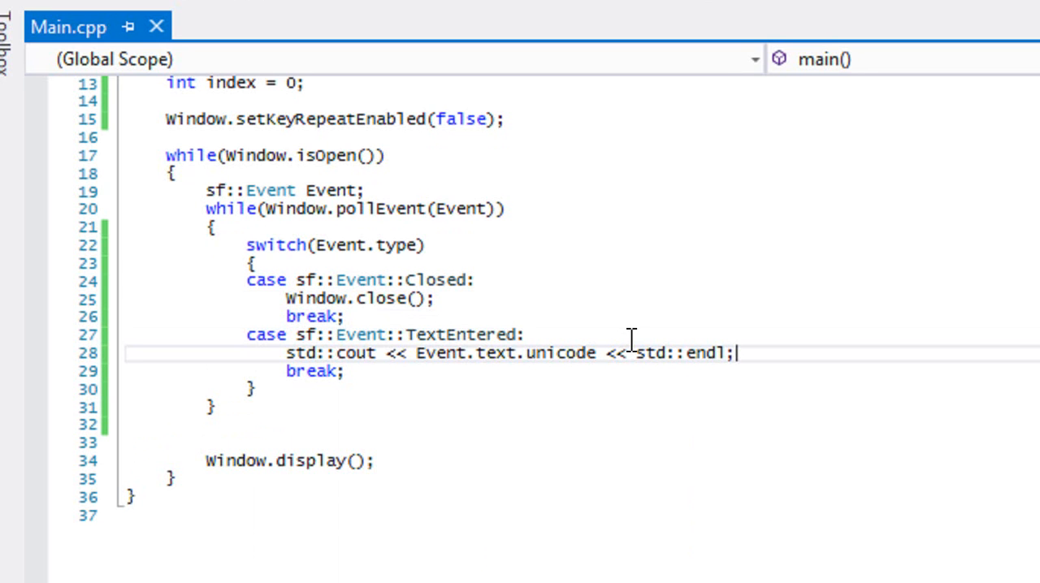
pyautogui.moveTo(479, 359)
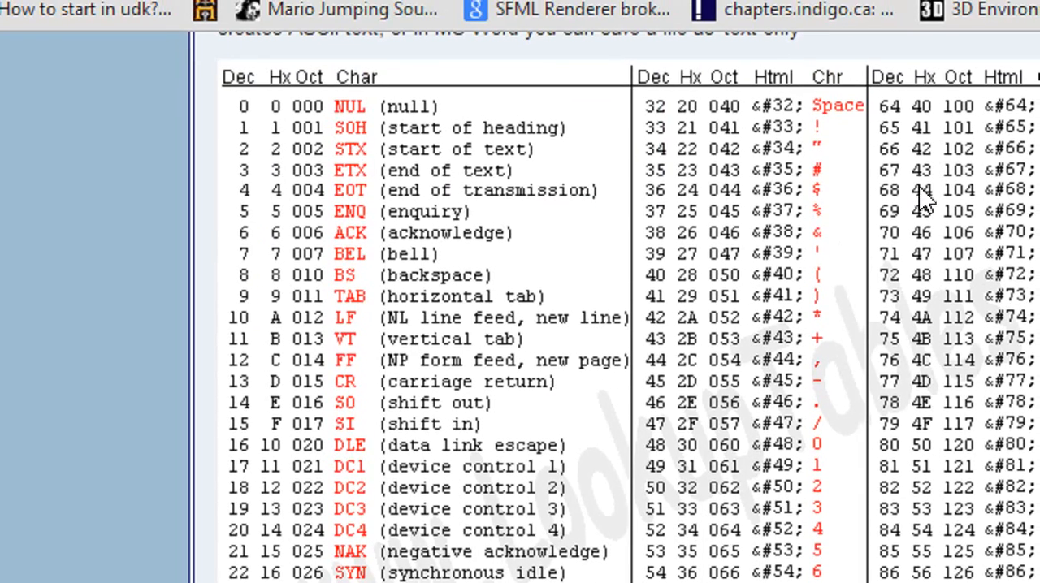
# Step: Scroll through the Chrome ASCII table to view the backspace and letter codes
pyautogui.scroll(-3)
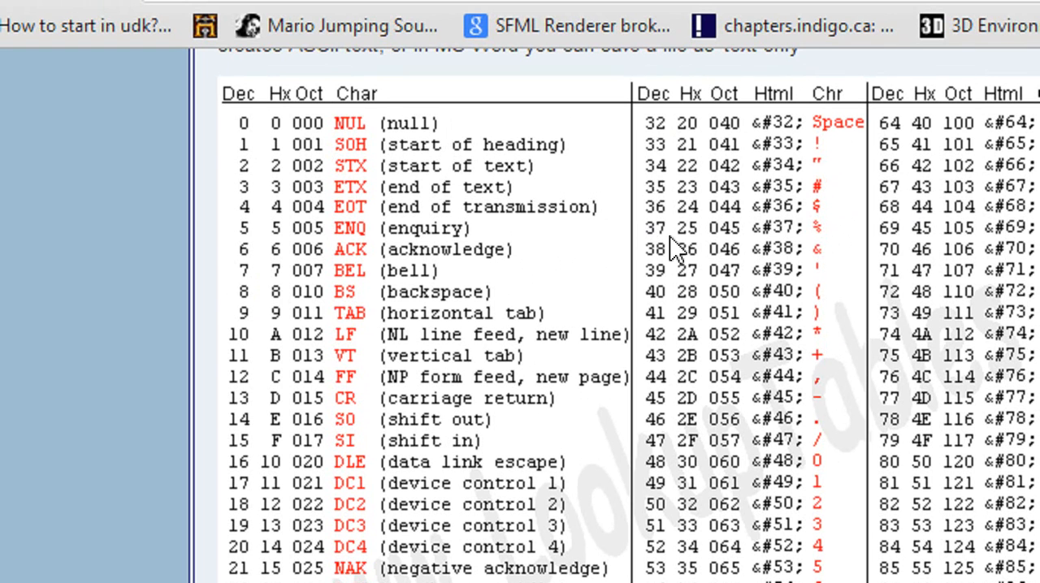
pyautogui.moveTo(836, 329)
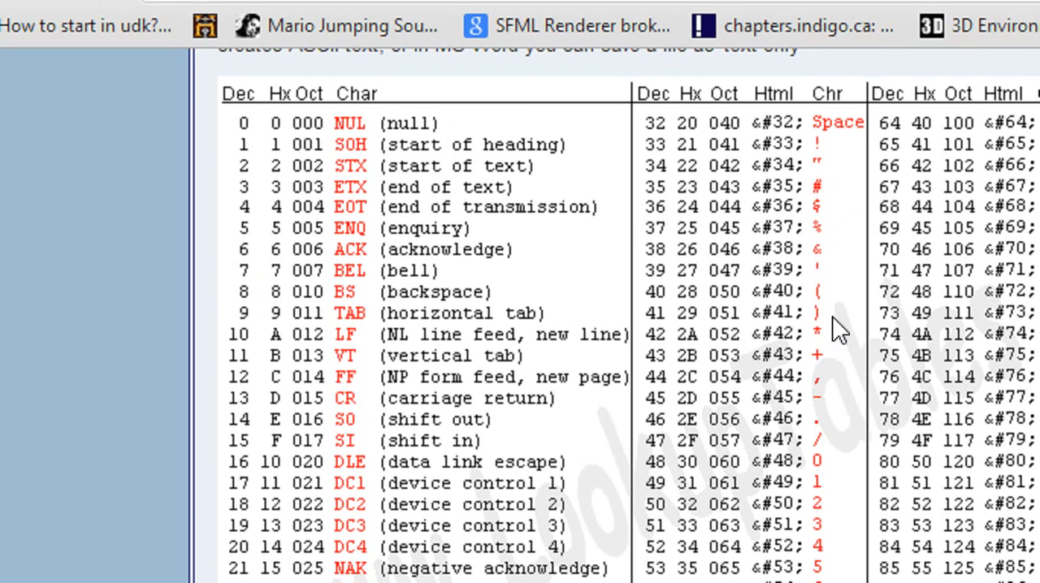
pyautogui.scroll(-3)
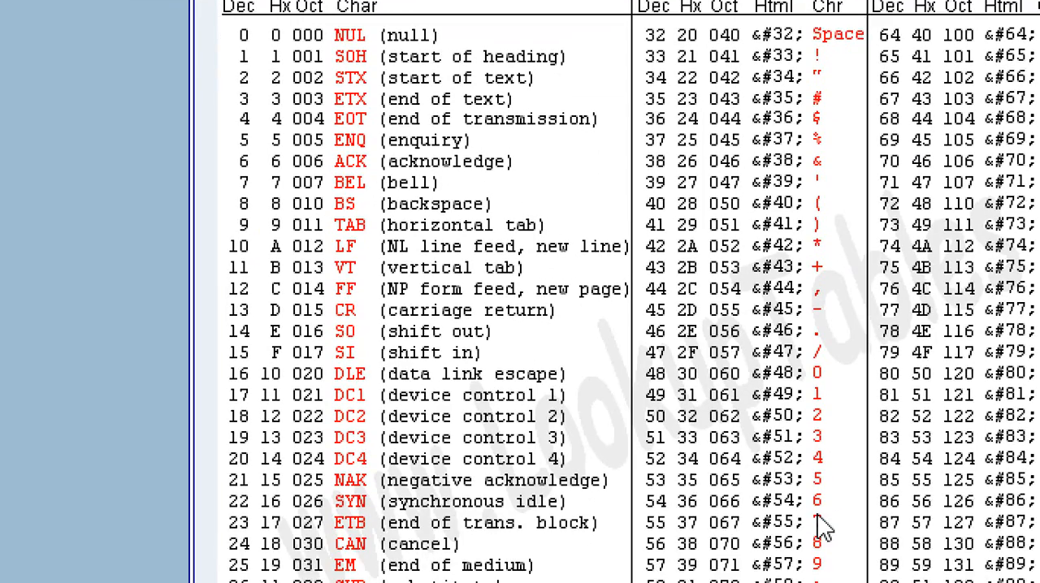
pyautogui.scroll(-3)
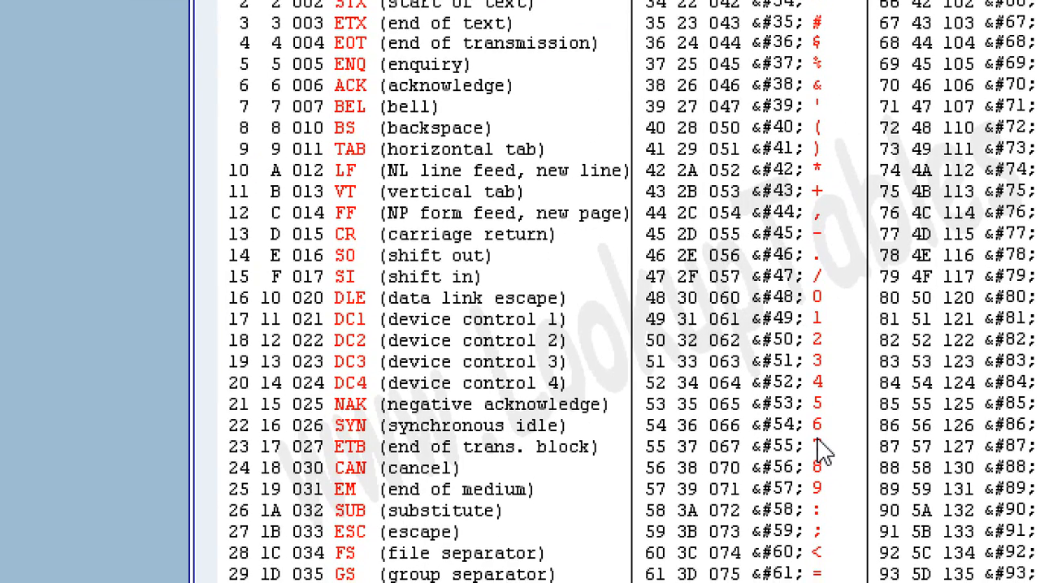
pyautogui.scroll(-3)
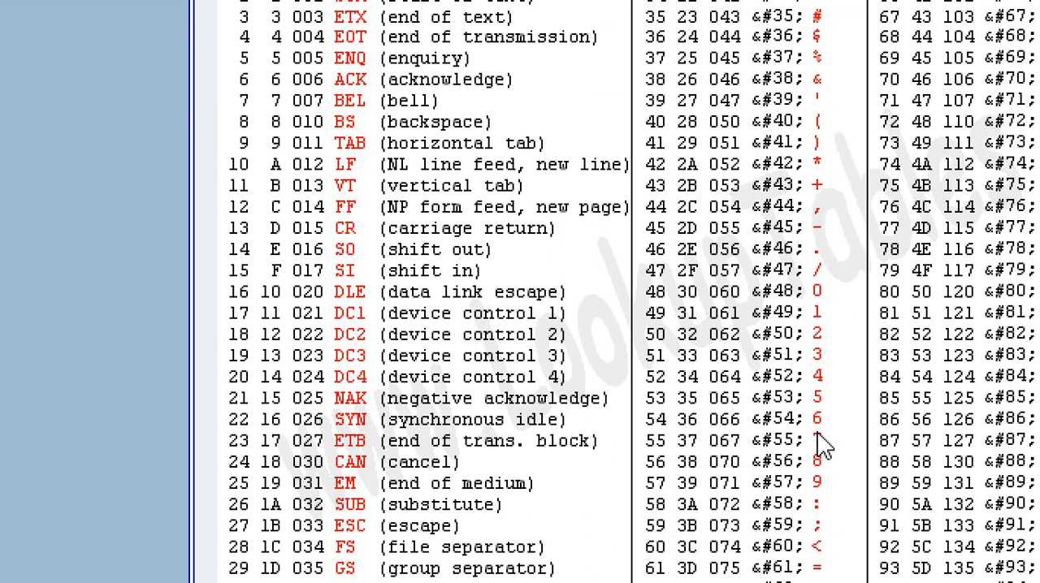
pyautogui.scroll(-3)
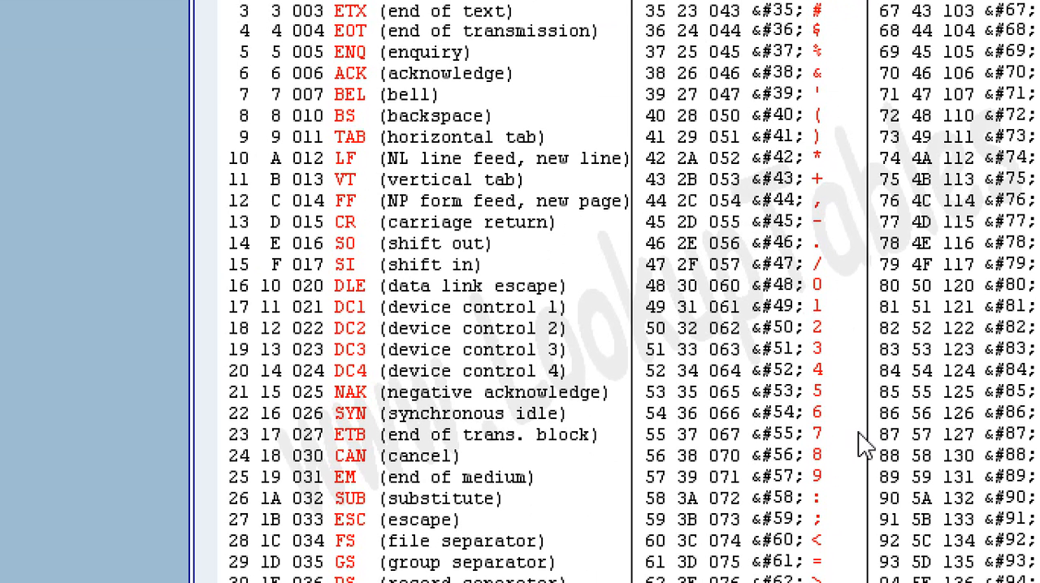
pyautogui.scroll(-3)
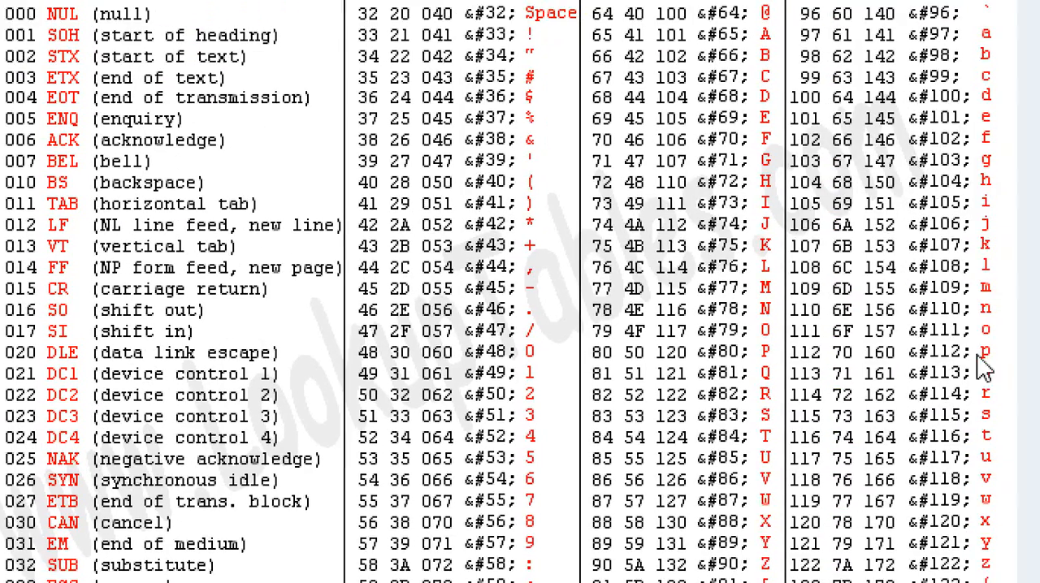
pyautogui.hscroll(3)
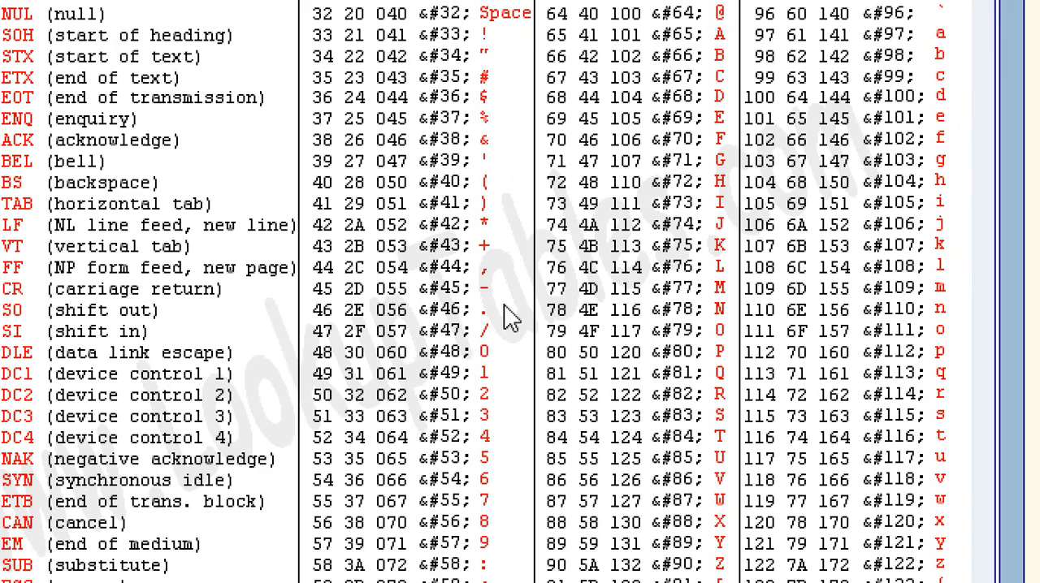
pyautogui.moveTo(315, 303)
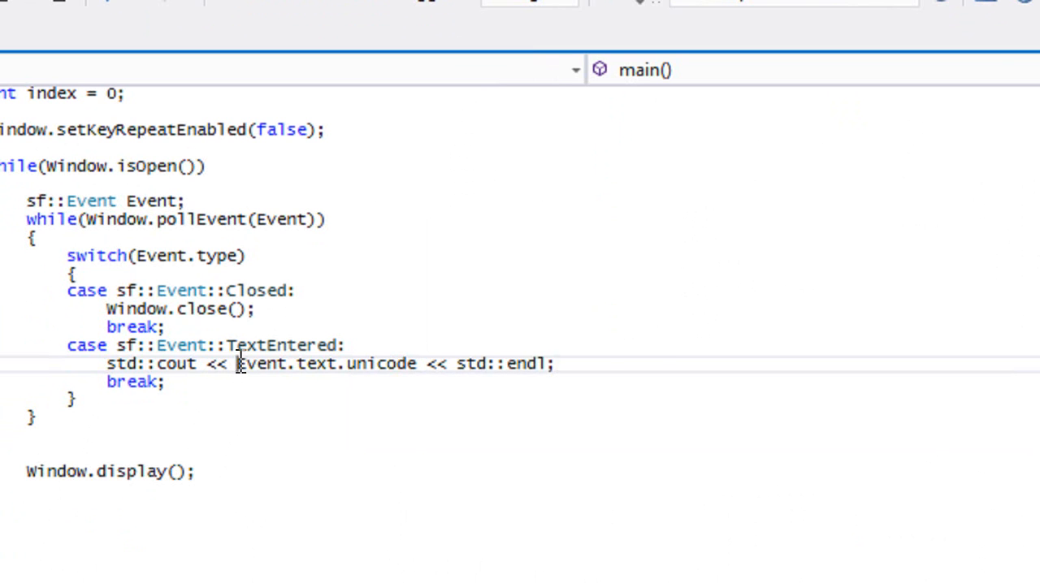
# Step: Cast Event.text.unicode to (char) in the cout statement and start debugging
pyautogui.write('(char)')
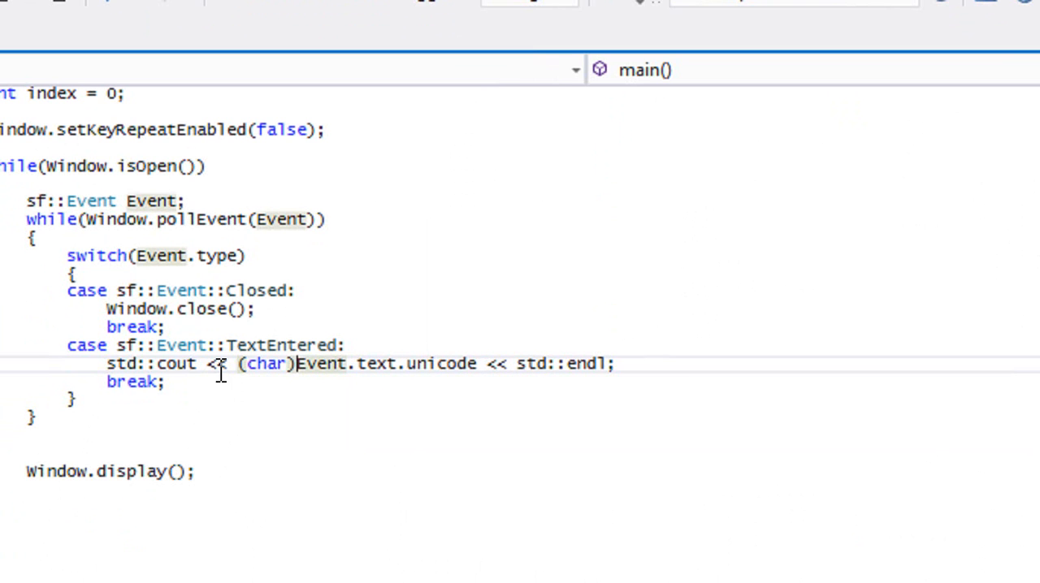
pyautogui.moveTo(220, 388)
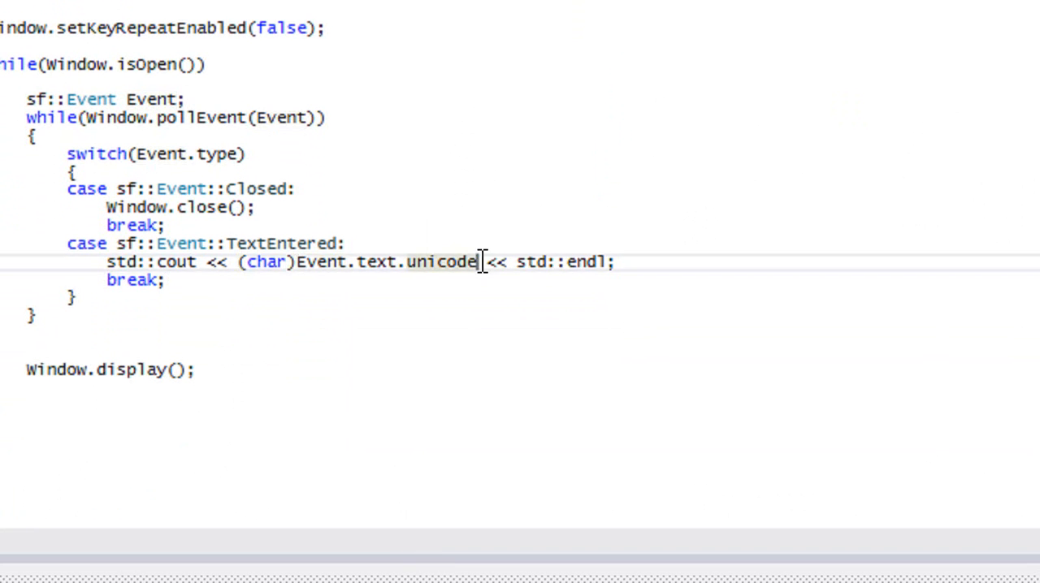
pyautogui.moveTo(479, 262); pyautogui.dragTo(236, 262)
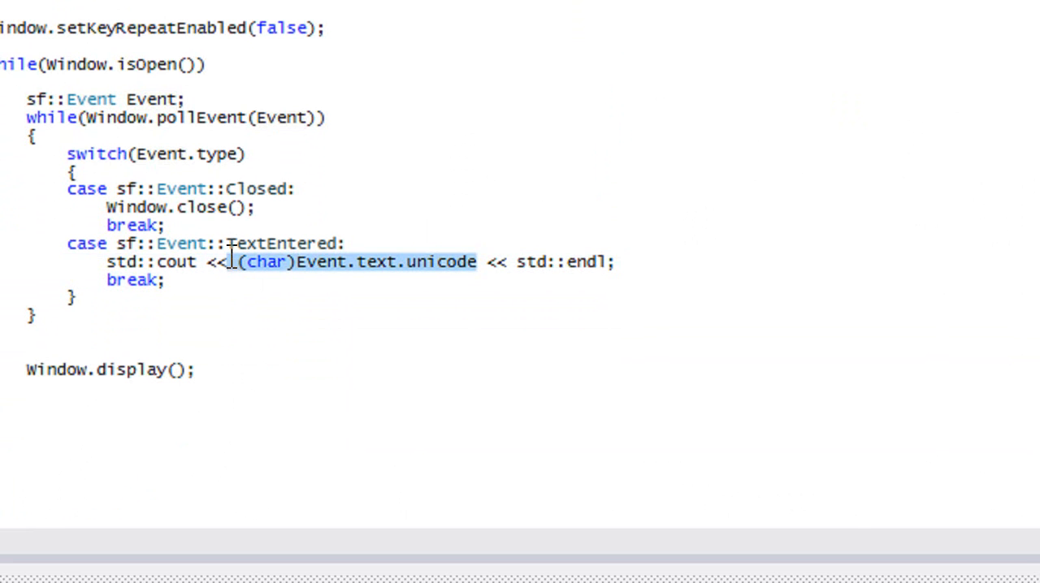
pyautogui.click(295, 284)
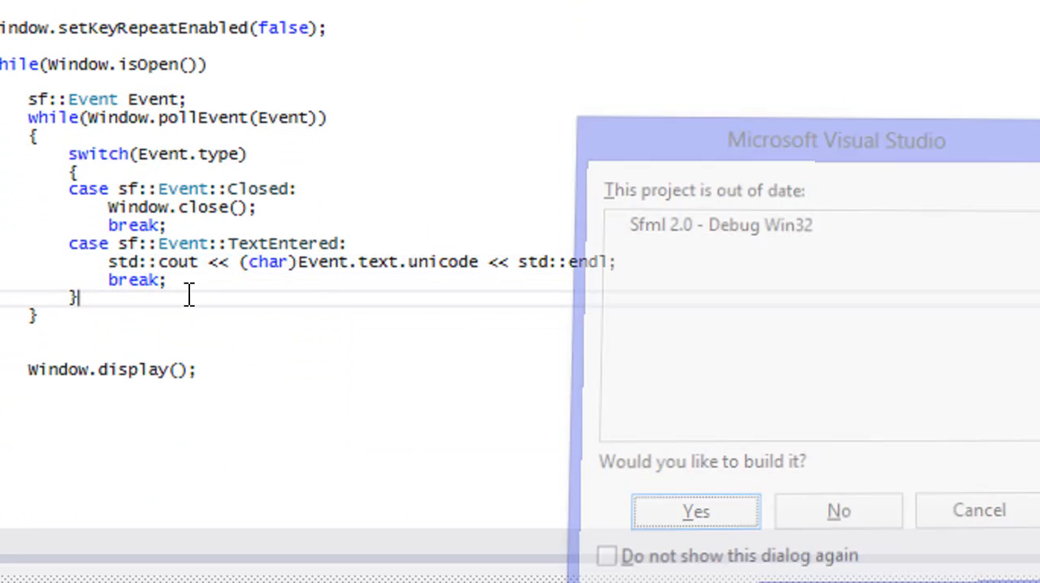
# Step: Accept rebuilding the out-of-date project, then close the My First Sfml Game window
pyautogui.click(694, 511)
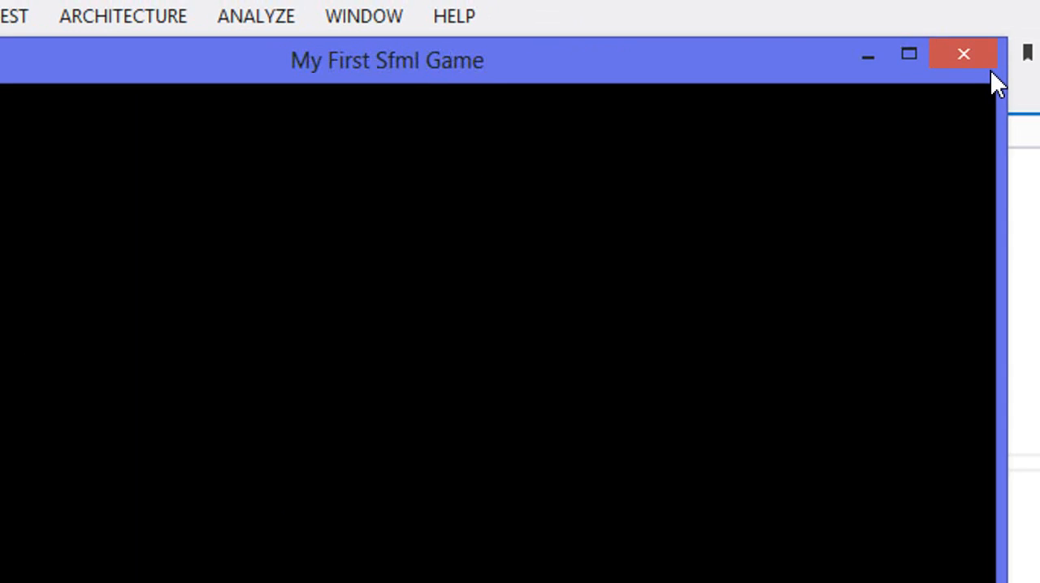
pyautogui.click(962, 54)
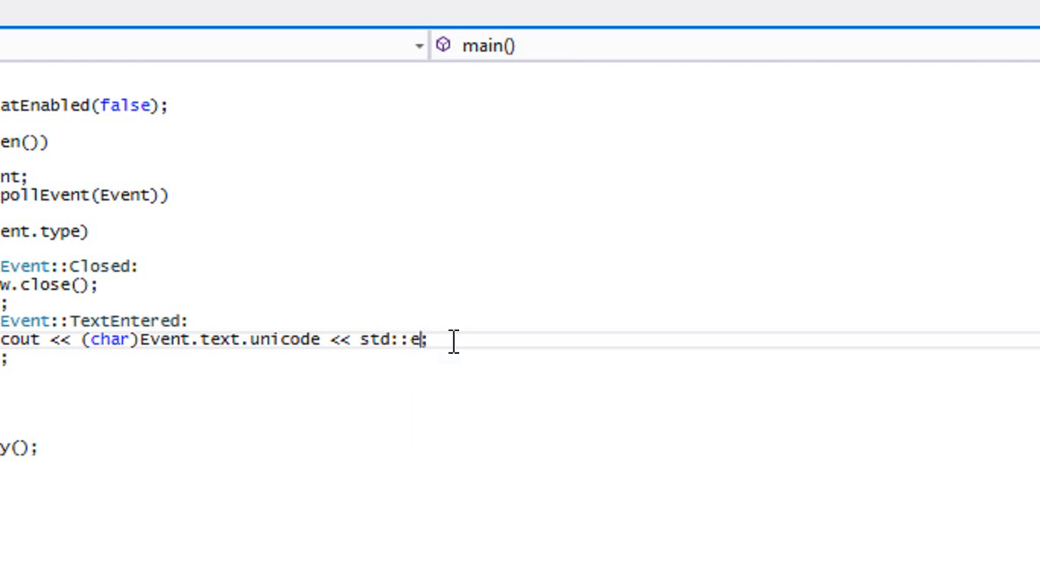
# Step: Remove '<< std::endl' from the cout line and rerun the program with F5
pyautogui.press('BackSpace')
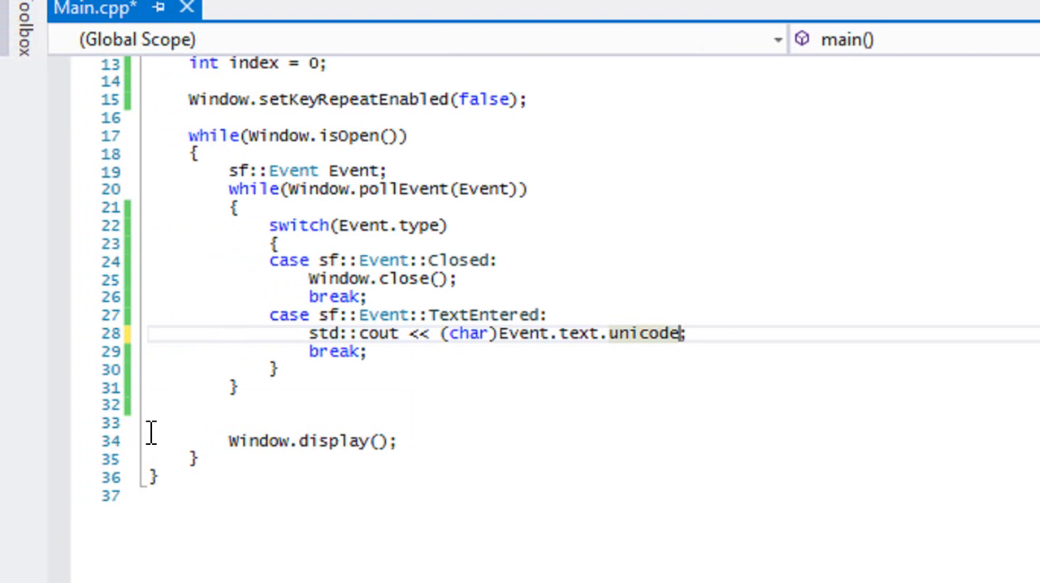
pyautogui.press('F5')
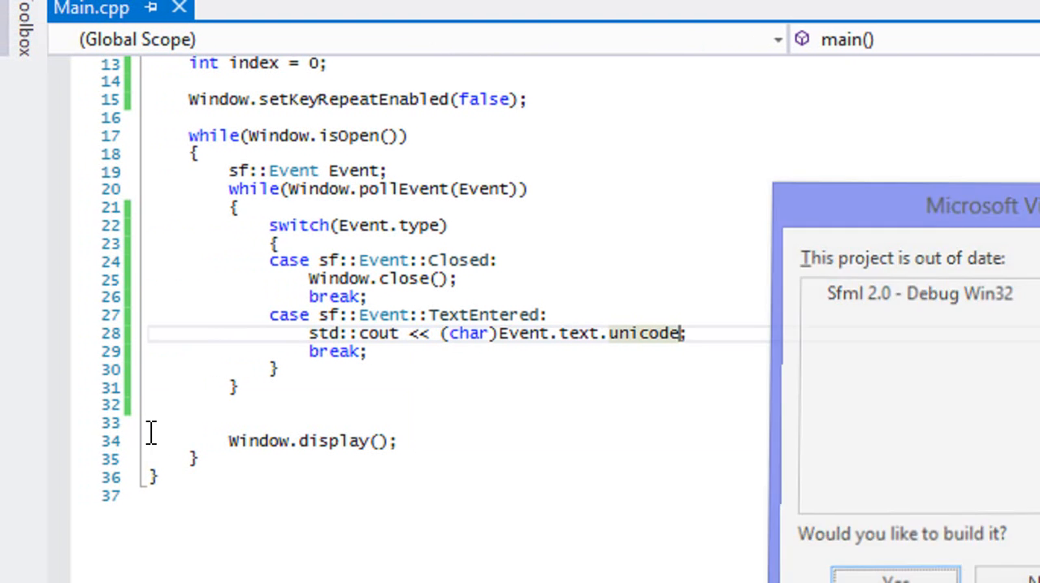
# Step: Build, type 'ljlkjklakskmkmas' into the game window, then close the console window
pyautogui.click(894, 577)
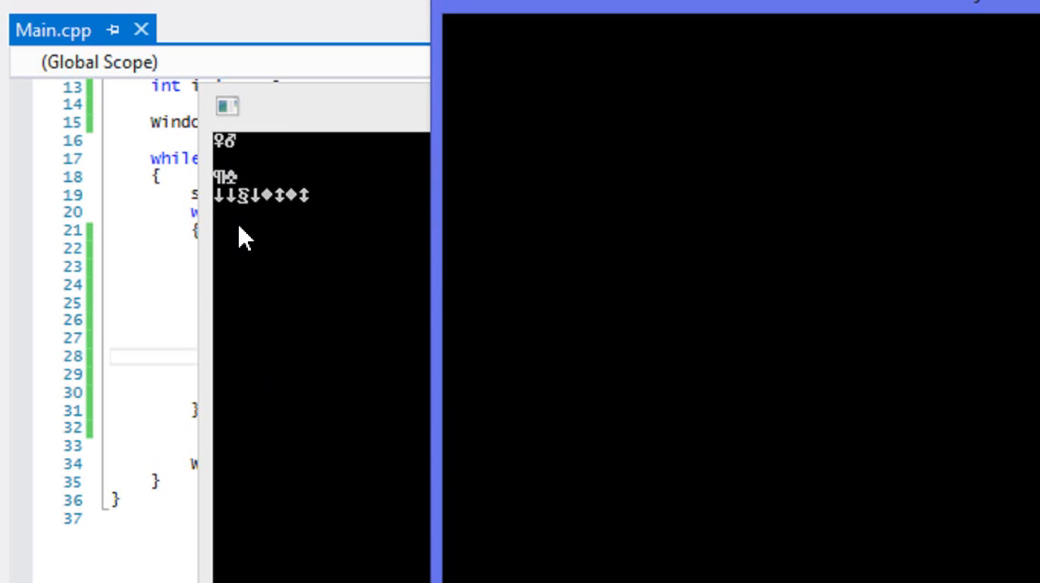
pyautogui.write('ljlkjklakskmkmasdkmk')
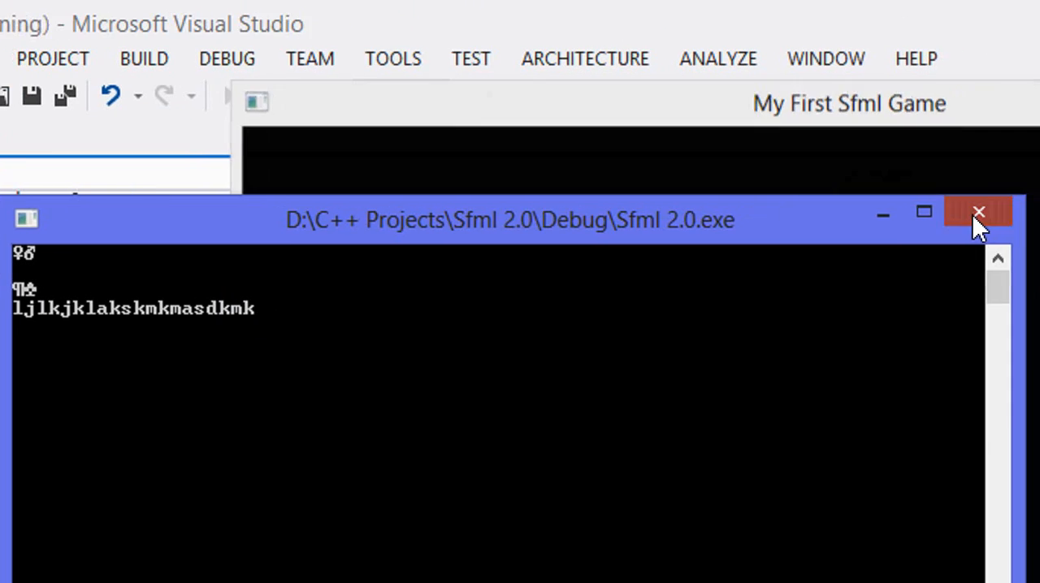
pyautogui.click(978, 211)
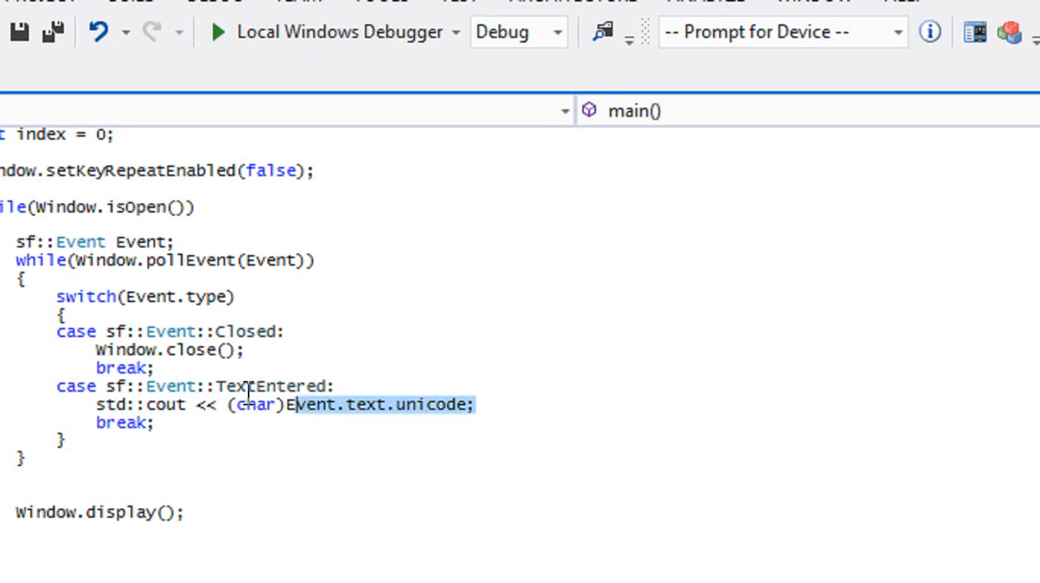
# Step: Select the Event.text.unicode expression and scroll the Chrome ASCII table for printable codes
pyautogui.doubleClick(253, 404)
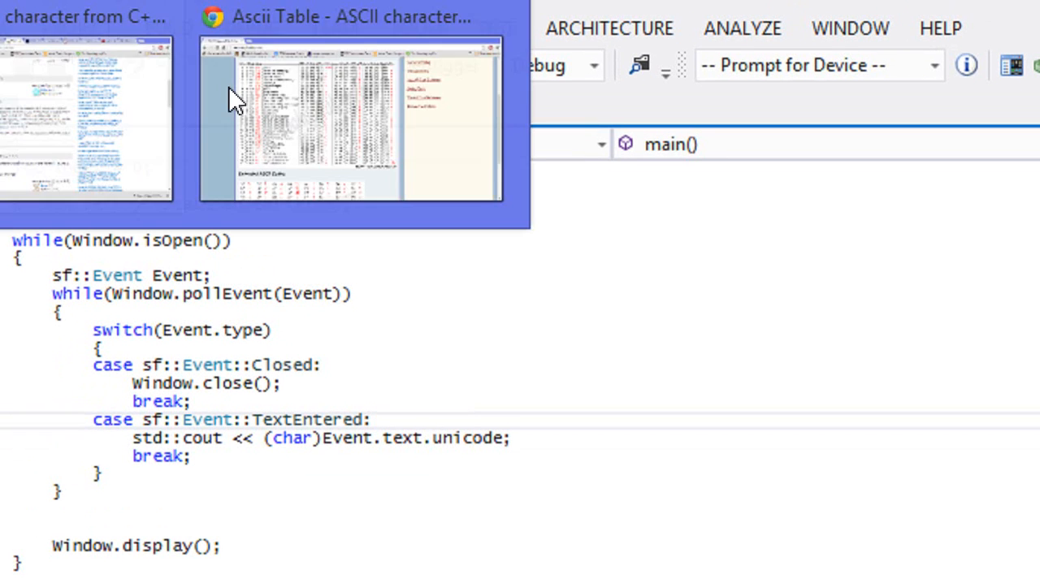
pyautogui.click(349, 118)
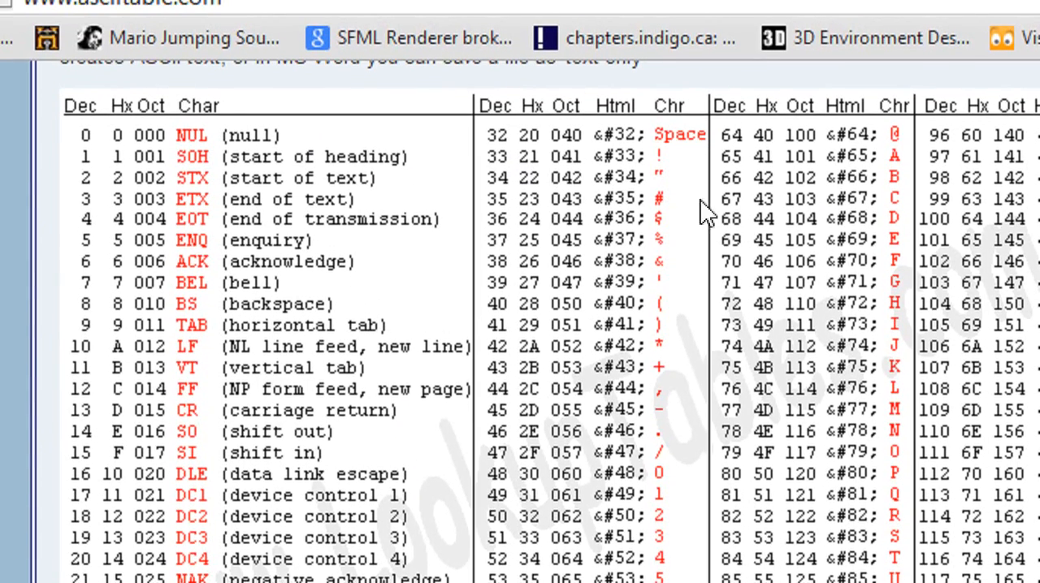
pyautogui.scroll(-3)
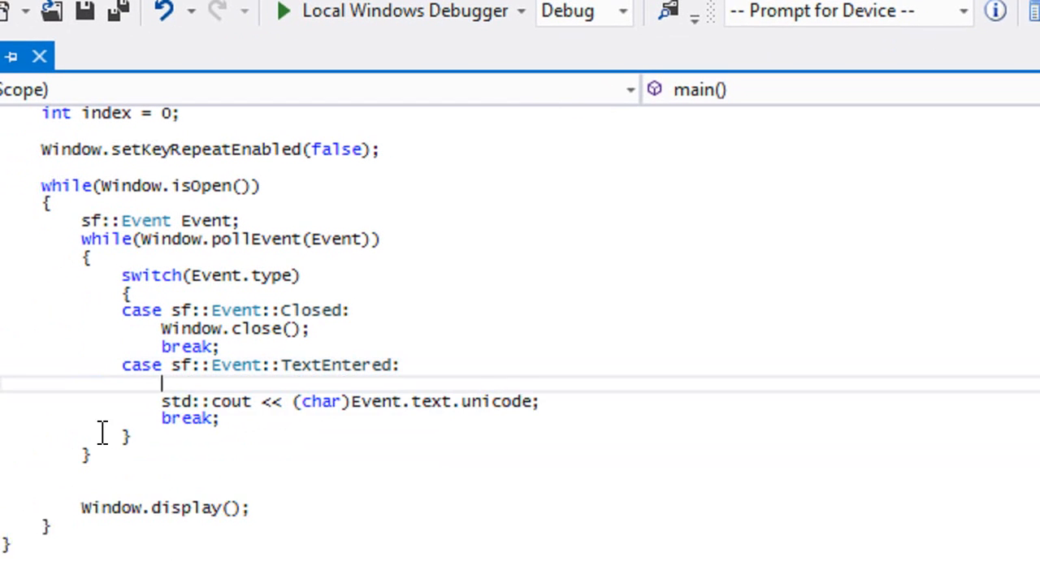
# Step: Guard the cout line with if(Event.text.unicode >= 33 && Event.text.unicode <= 126)
pyautogui.write('if(Event.')
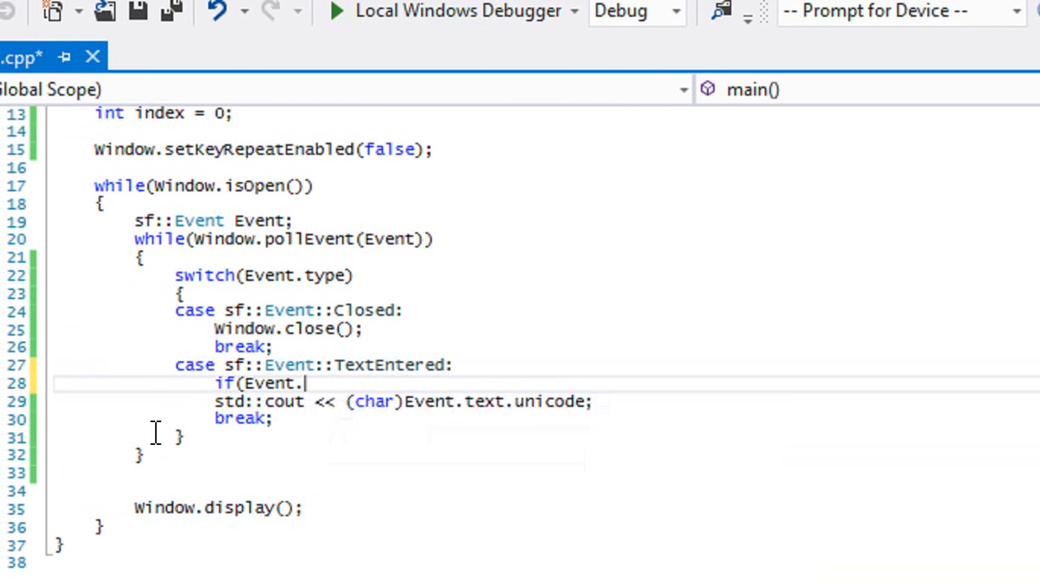
pyautogui.write('type')
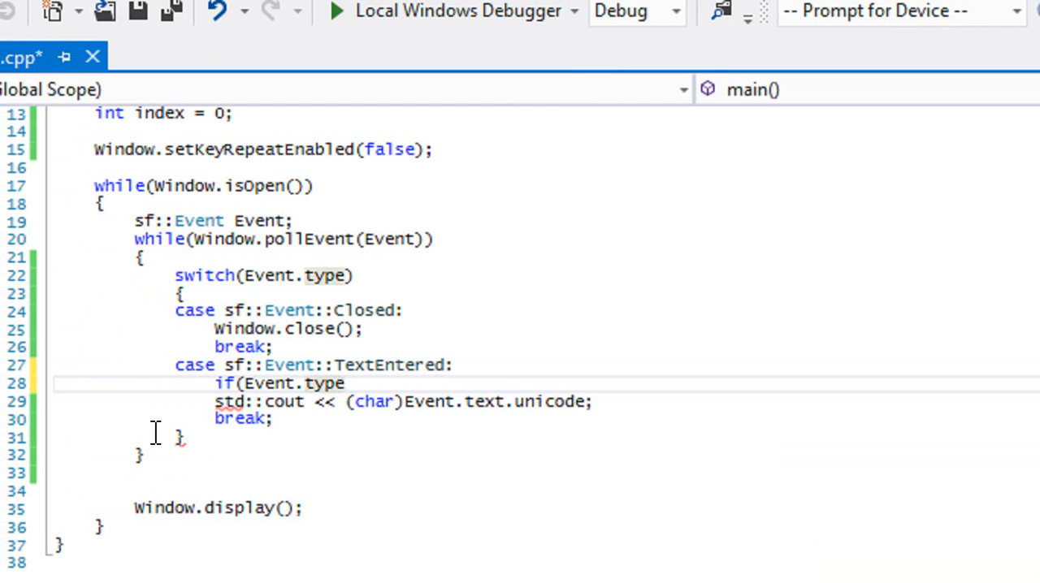
pyautogui.write('e')
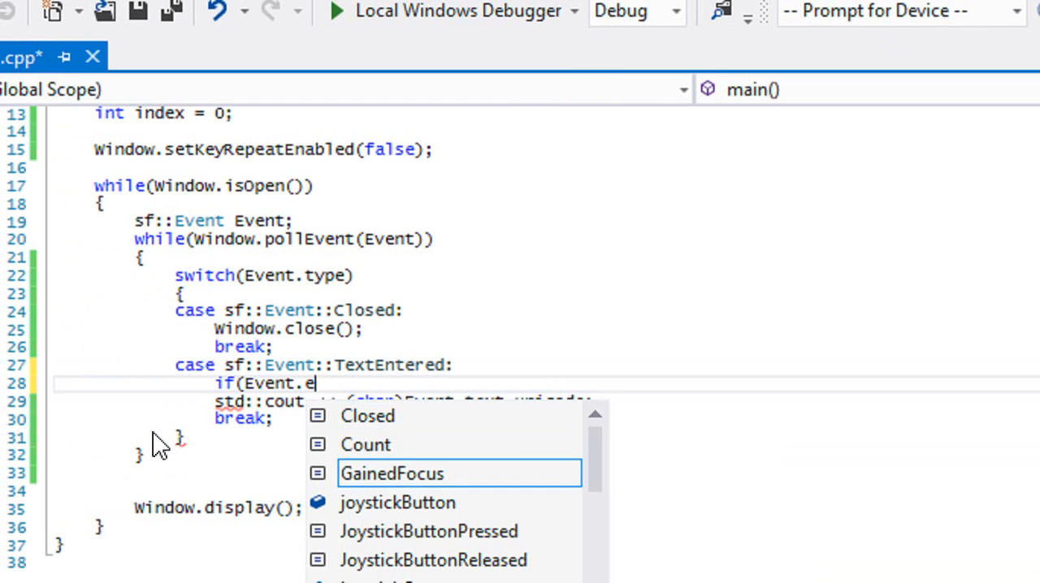
pyautogui.write('text.unicode >=')
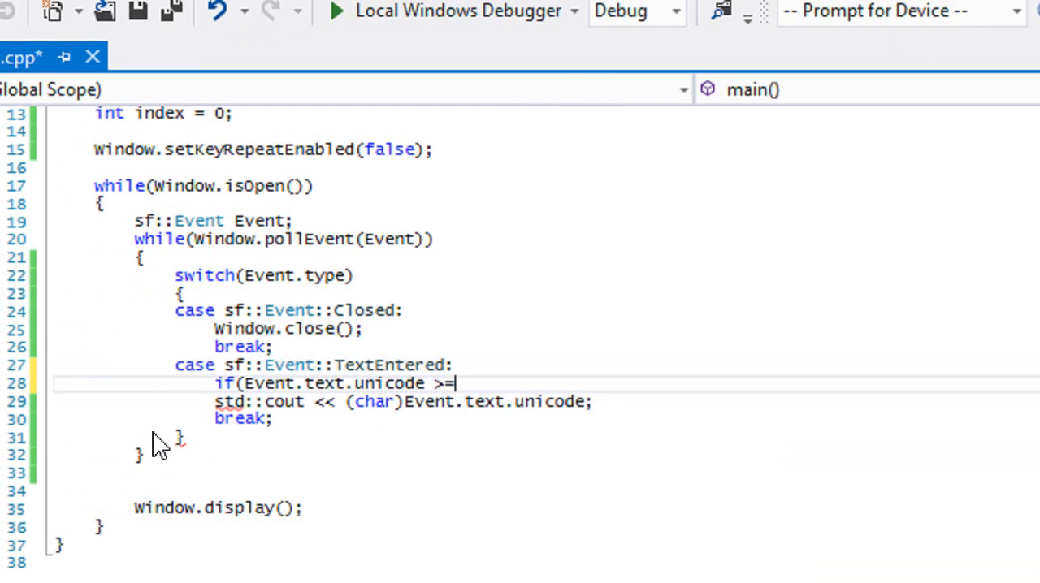
pyautogui.write('33 && Event.text.unicode <')
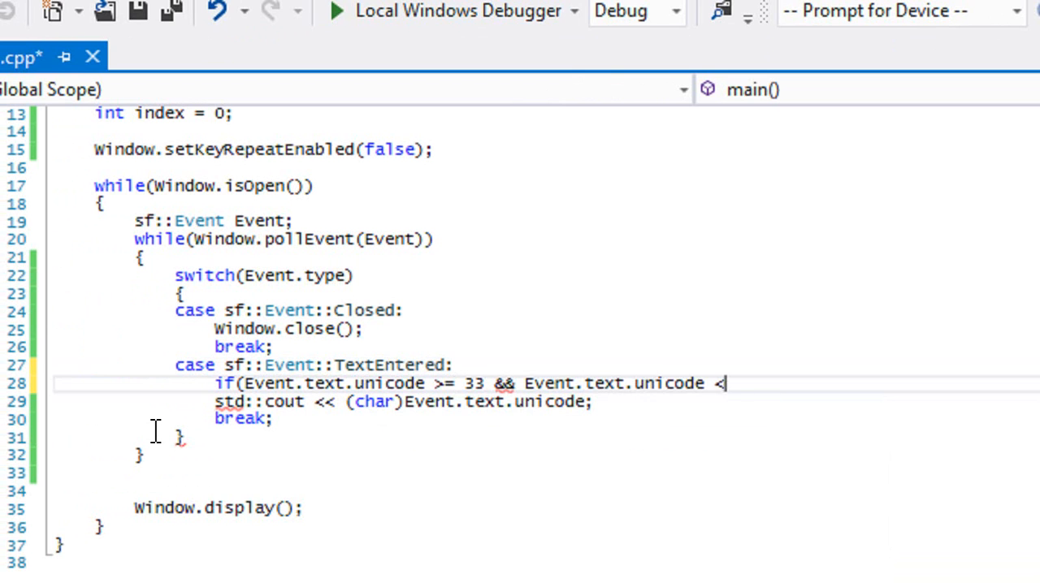
pyautogui.write('= 126)')
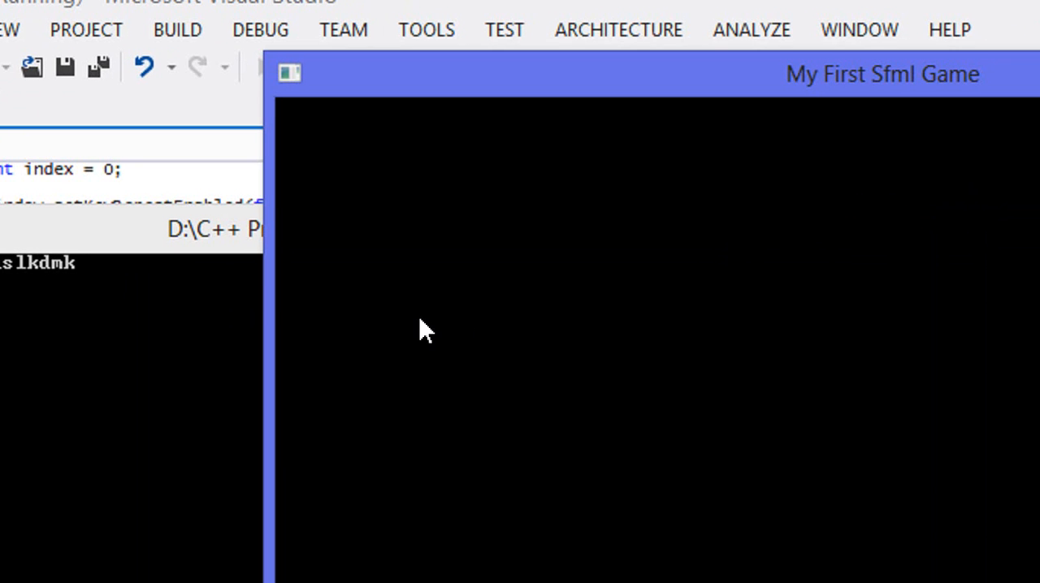
# Step: Type 'ollkk' in the game window to test filtering, then close the program
pyautogui.write('ollkk')
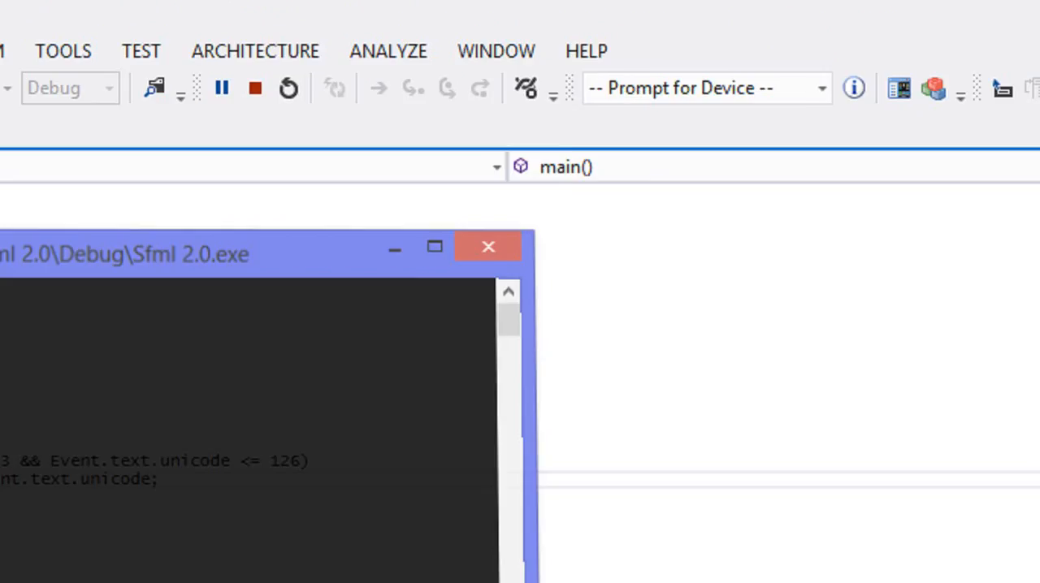
pyautogui.click(488, 246)
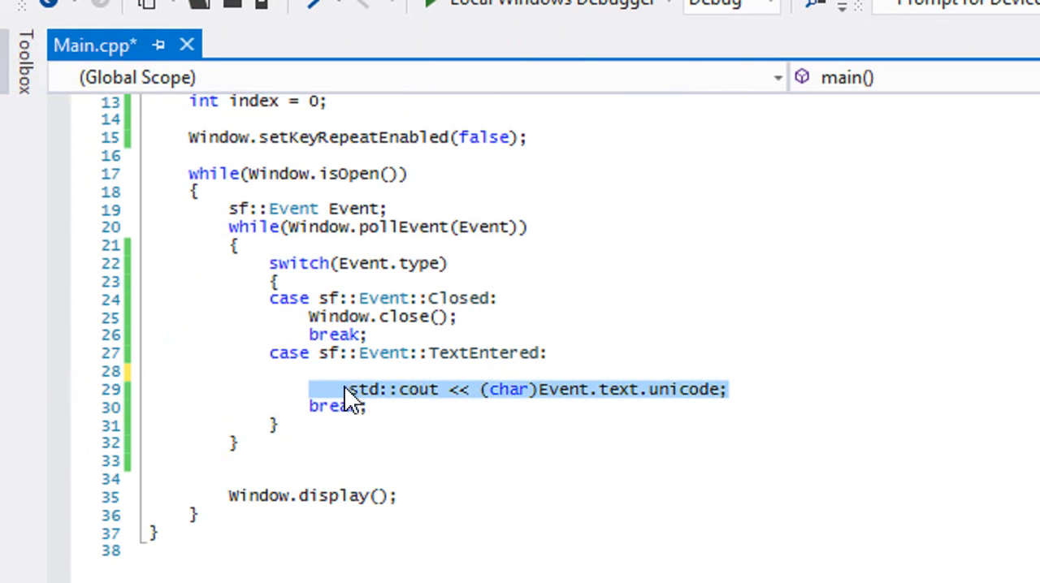
# Step: Append characters with codes 33–126 to the display string via display +=
pyautogui.write('if(Event.text.unicode >= 33 && Event.text.unicode <= 126)')
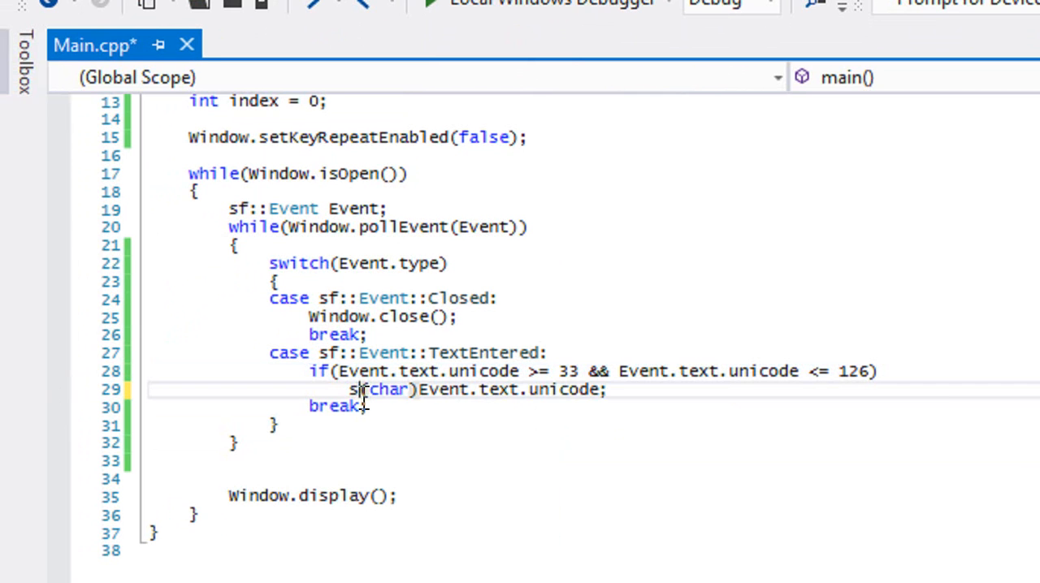
pyautogui.write('display')
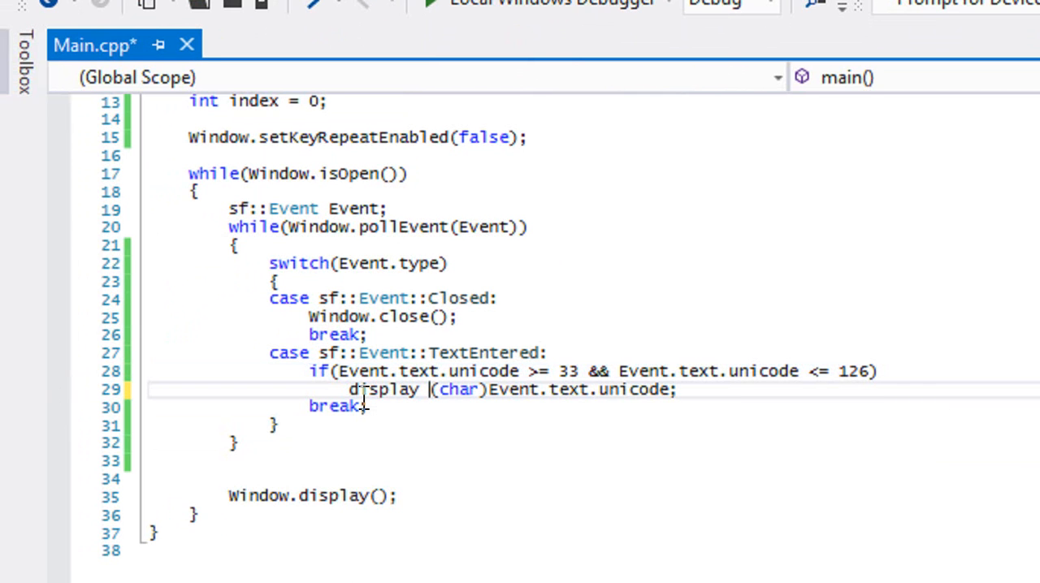
pyautogui.write('+=')
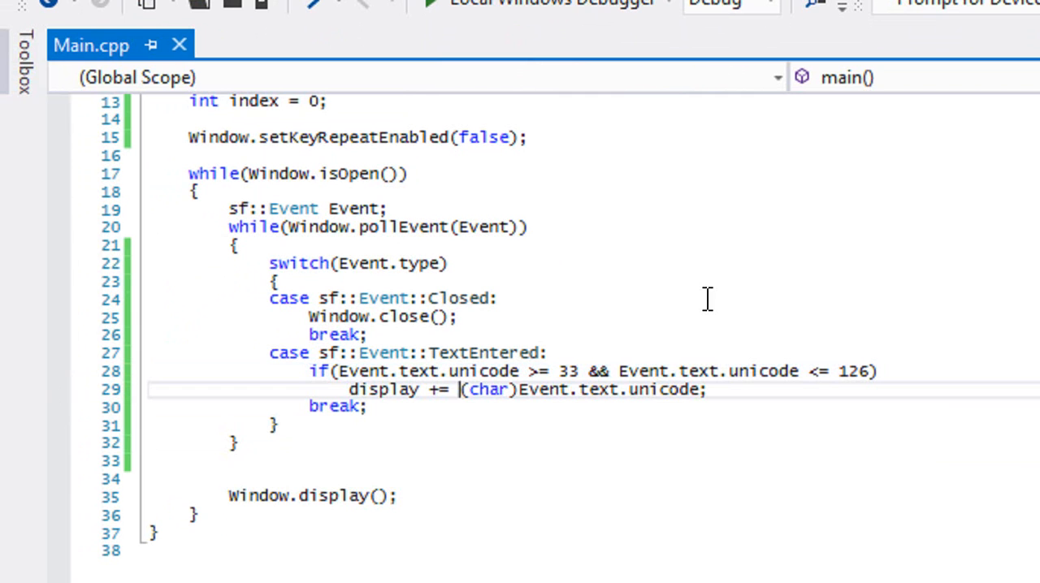
pyautogui.click(708, 389)
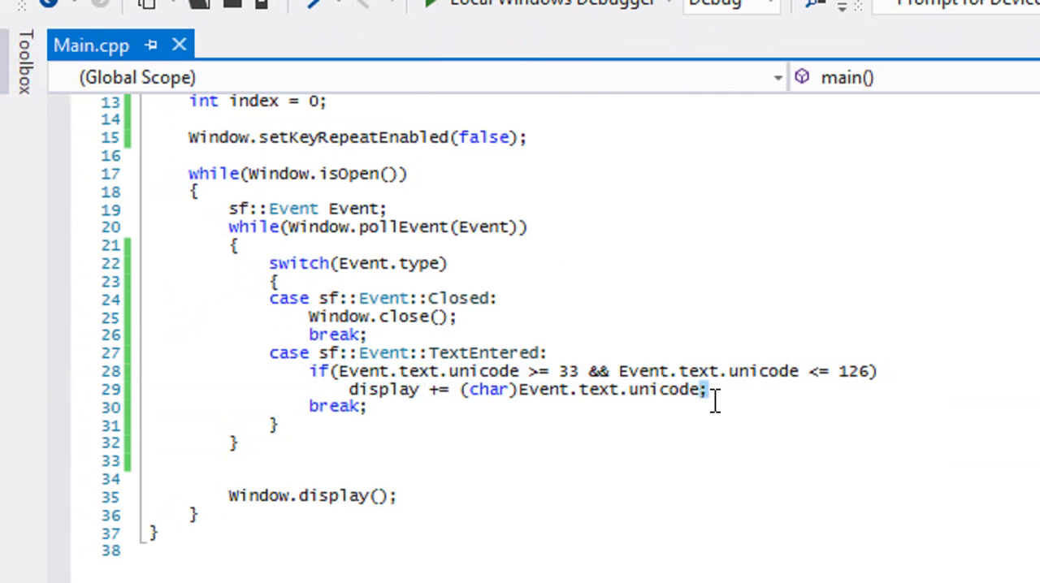
# Step: On unicode 8, trim display with display.substr(0, display.length() - 1)
pyautogui.write('else if(')
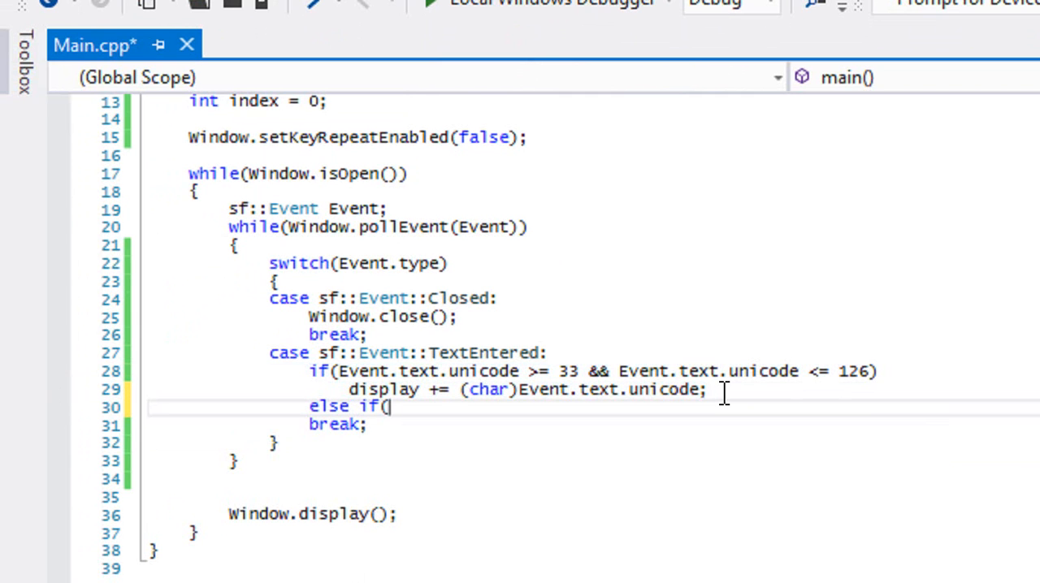
pyautogui.write('Event.')
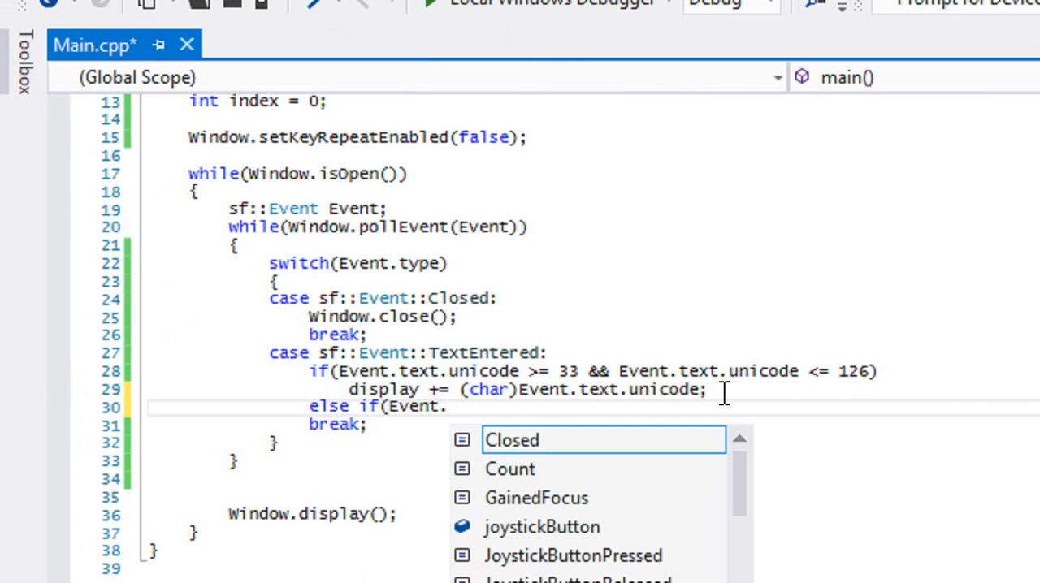
pyautogui.write('text.unicode')
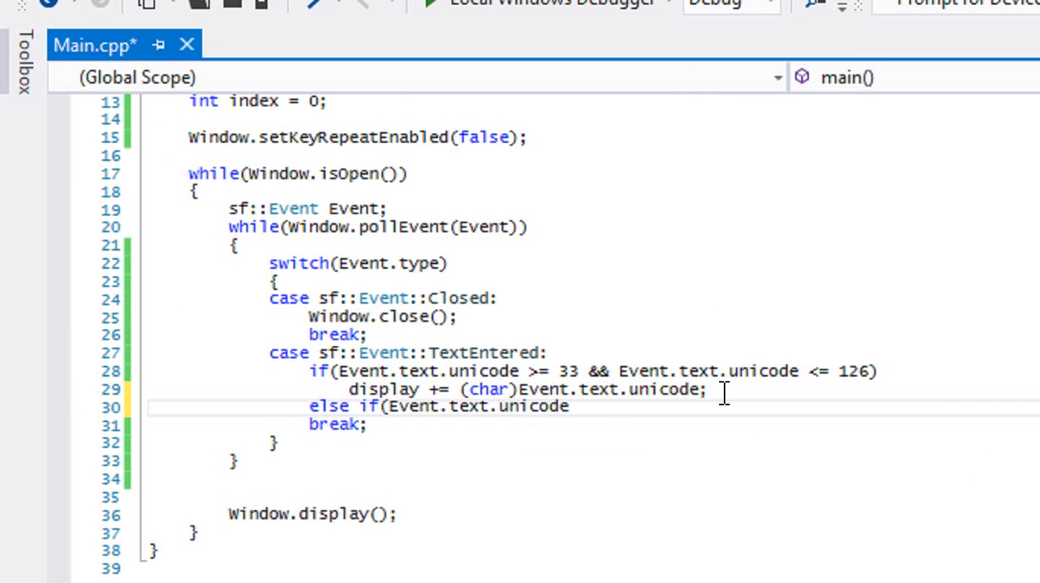
pyautogui.write('== 8)')
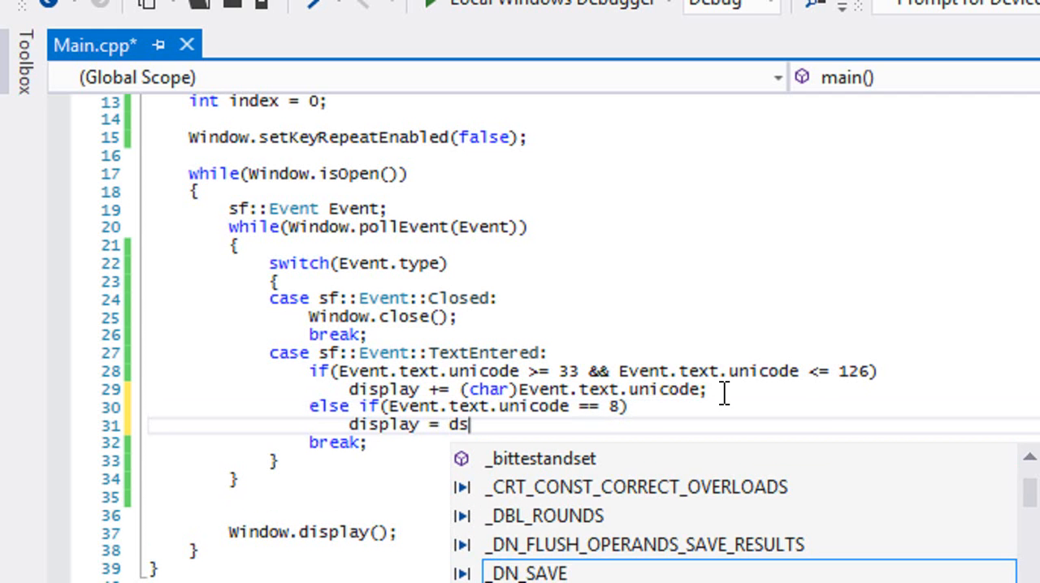
pyautogui.write('isplay.substr')
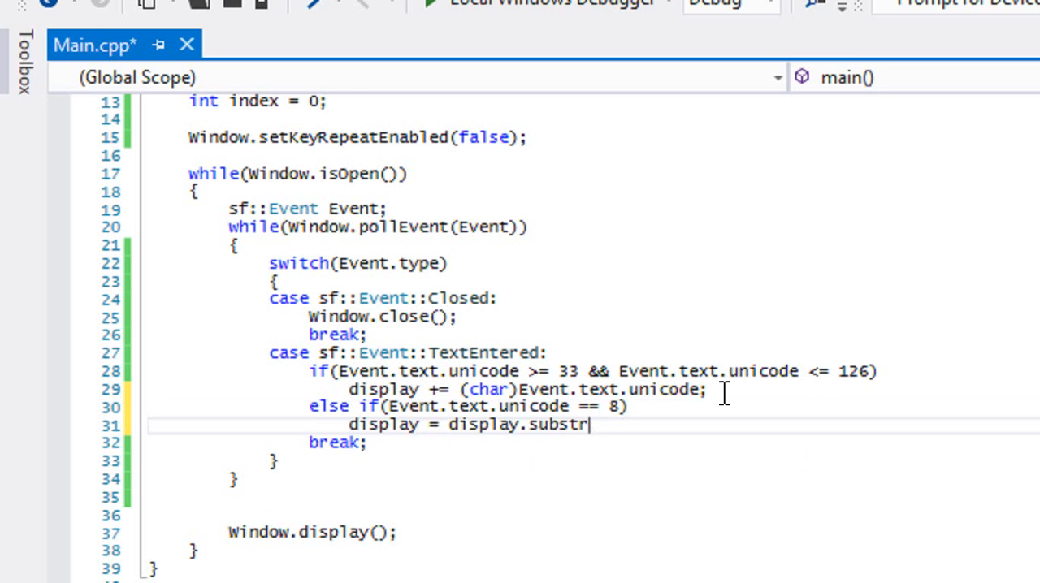
pyautogui.write('(0, di')
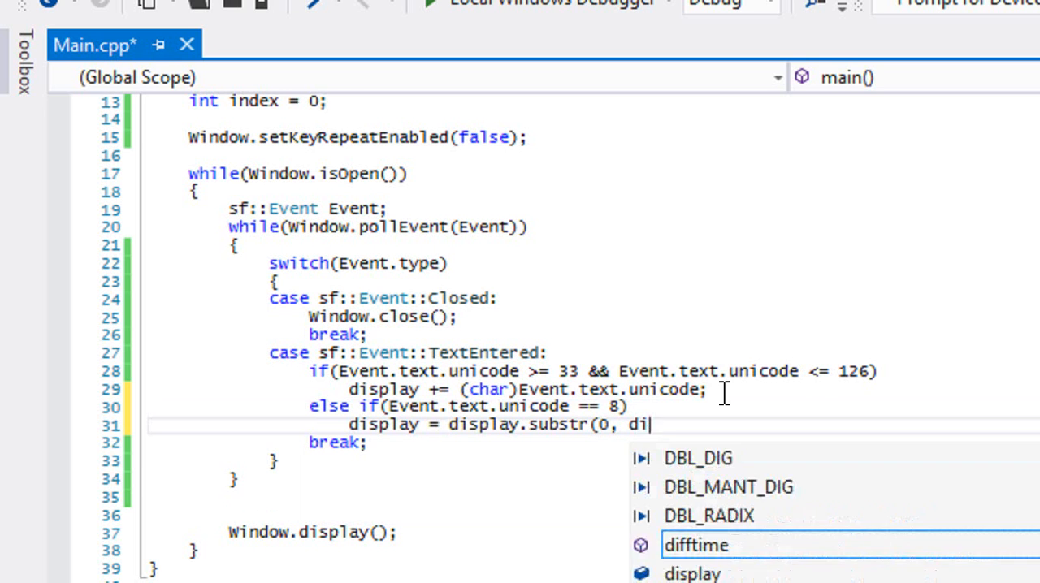
pyautogui.write('splay')
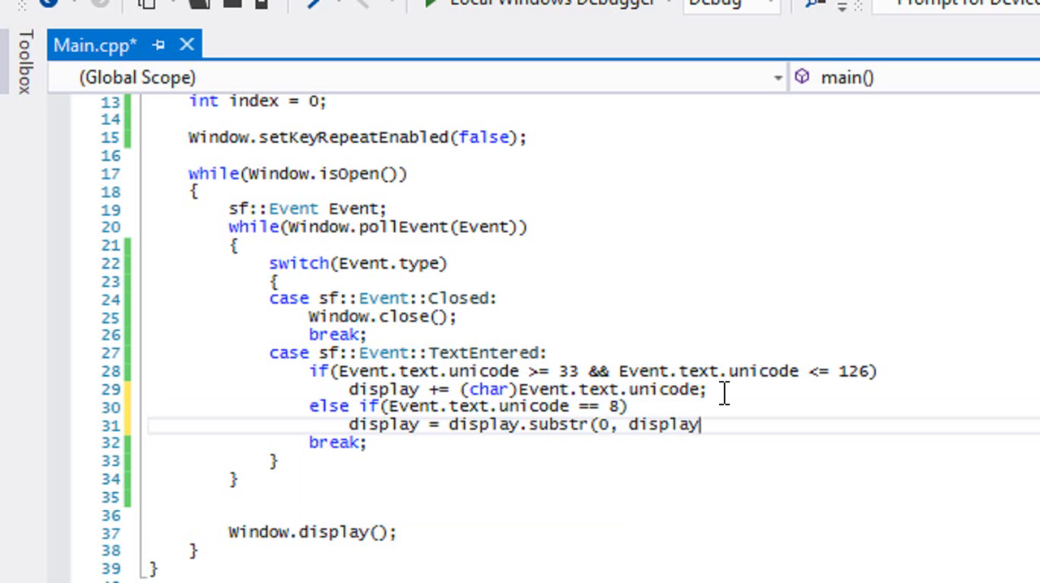
pyautogui.write('.length() - 1')
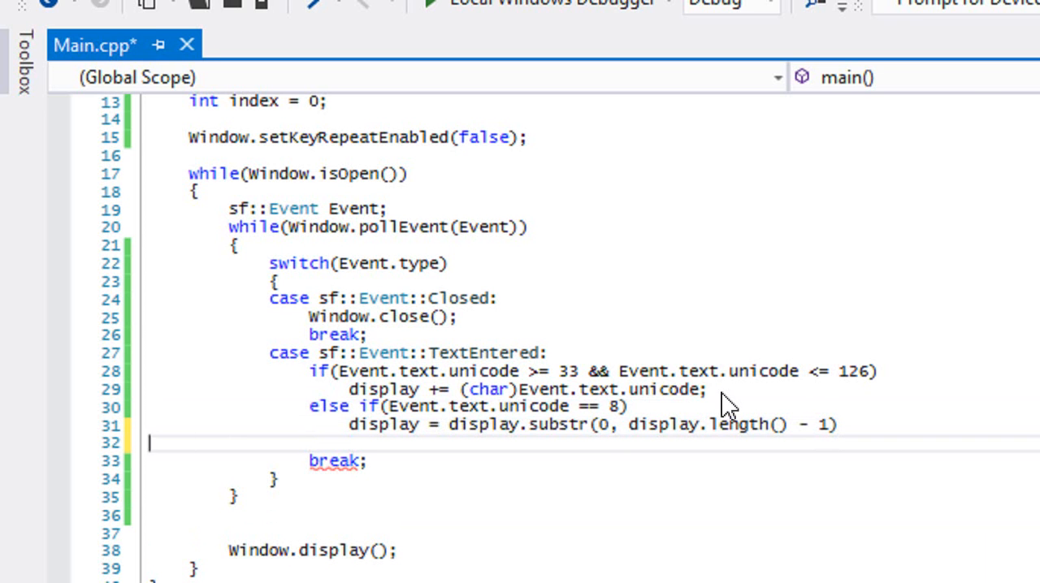
# Step: Clear the console with system("cls") and print display with std::cout
pyautogui.write('s')
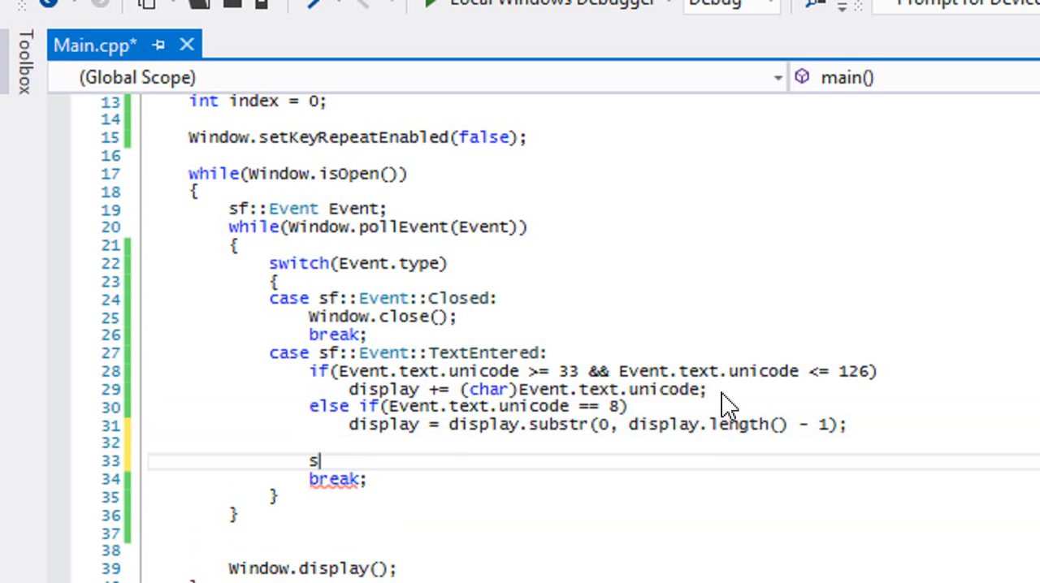
pyautogui.write('td::cout << display')
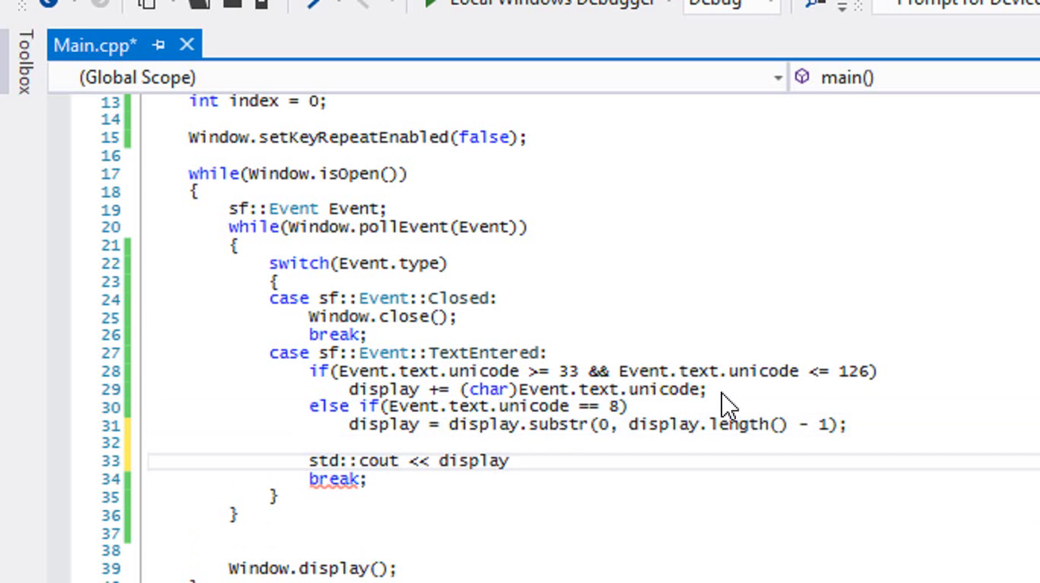
pyautogui.write('system("cls");')
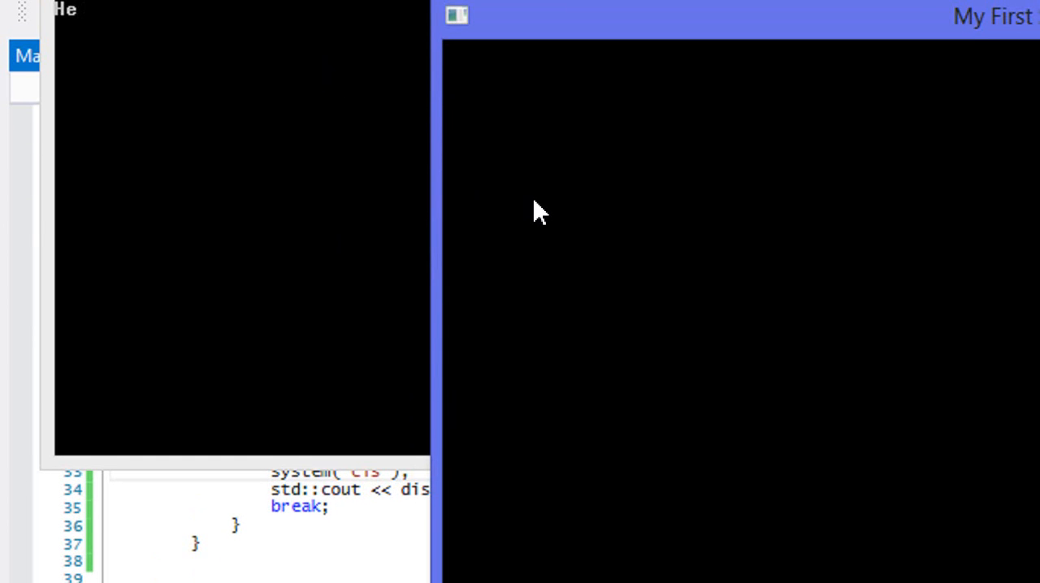
# Step: Type 'llp', 'lk', 'lka' and 'lskdkasdasdklasd' into the SFML window to watch text accumulate
pyautogui.write('llp')
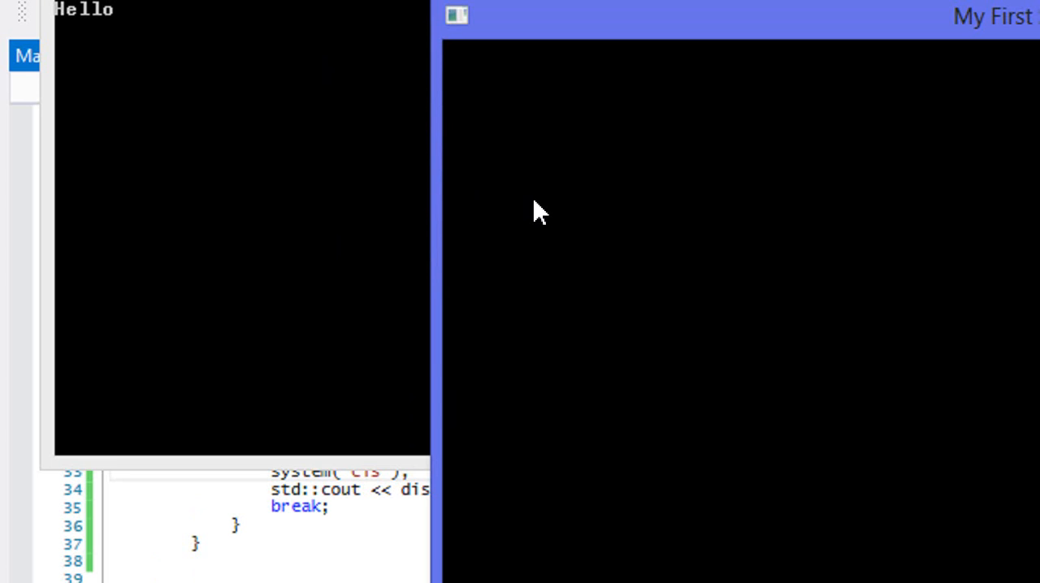
pyautogui.write('lk')
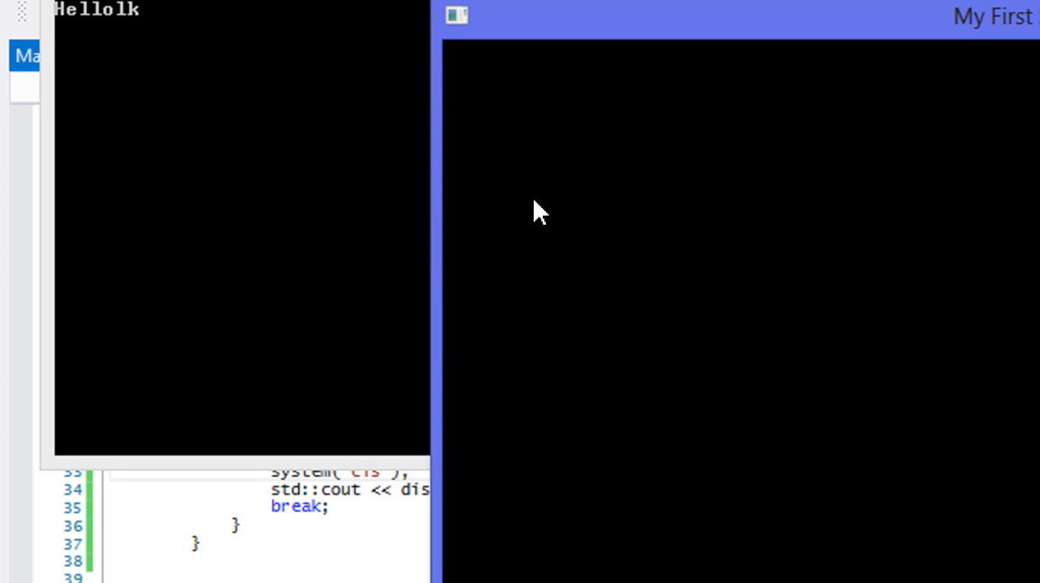
pyautogui.write('lka')
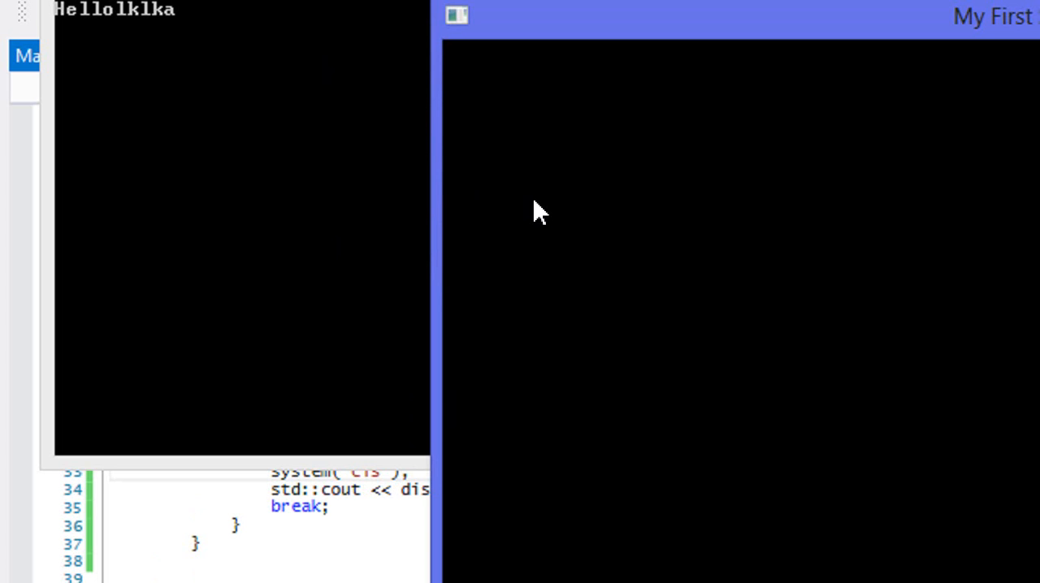
pyautogui.write('lskdkasdasdklasd')
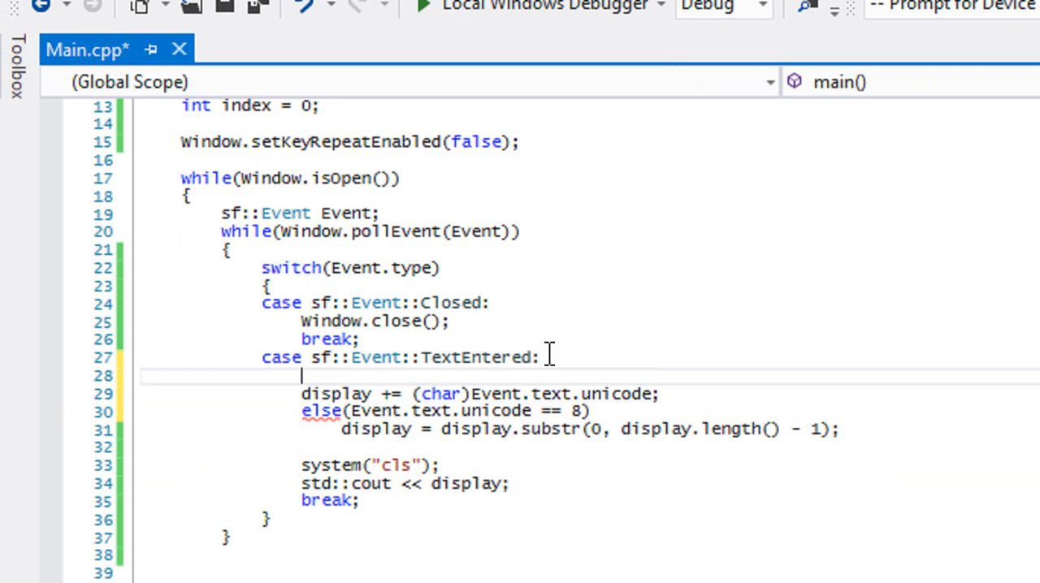
# Step: Change the first condition to if(Event.text.unicode != 8) and delete the else condition
pyautogui.write('if(Event.text.unicode != 8')
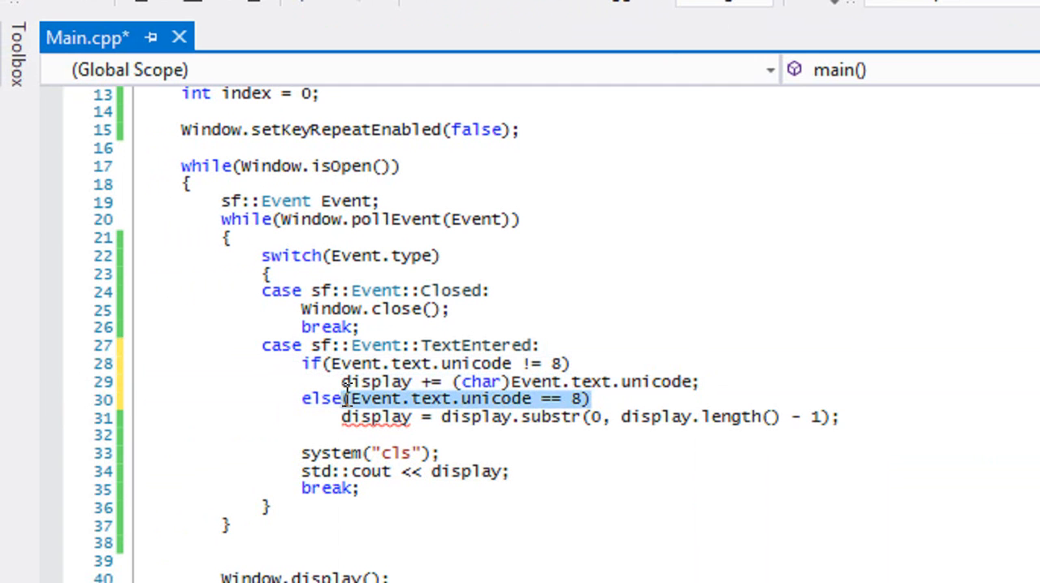
pyautogui.press('Delete')
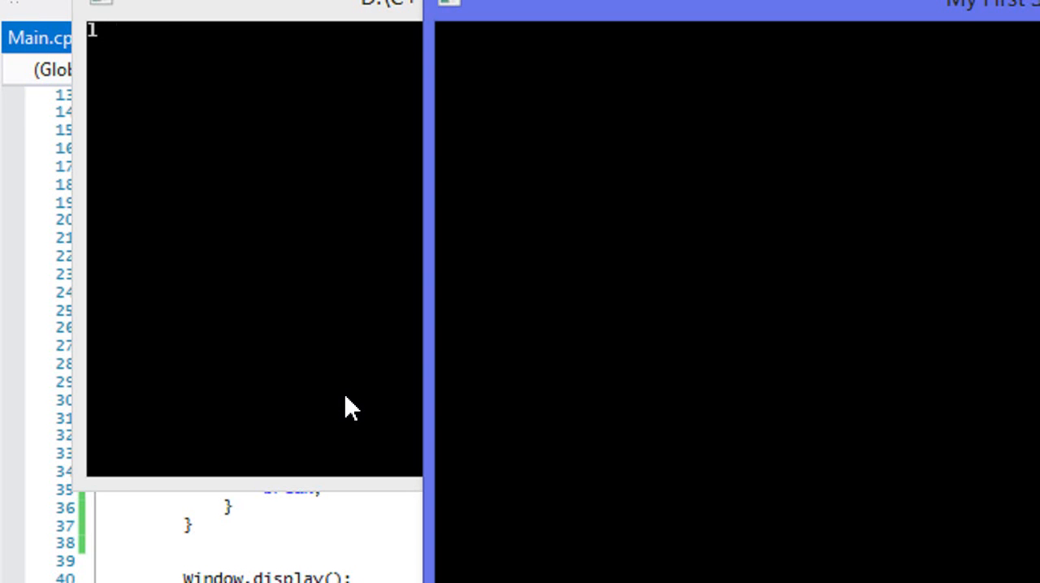
# Step: Type 'lkjkasd alkmsdkals' into the running SFML window to test text handling
pyautogui.write('lkjkasd alkmsdkals')
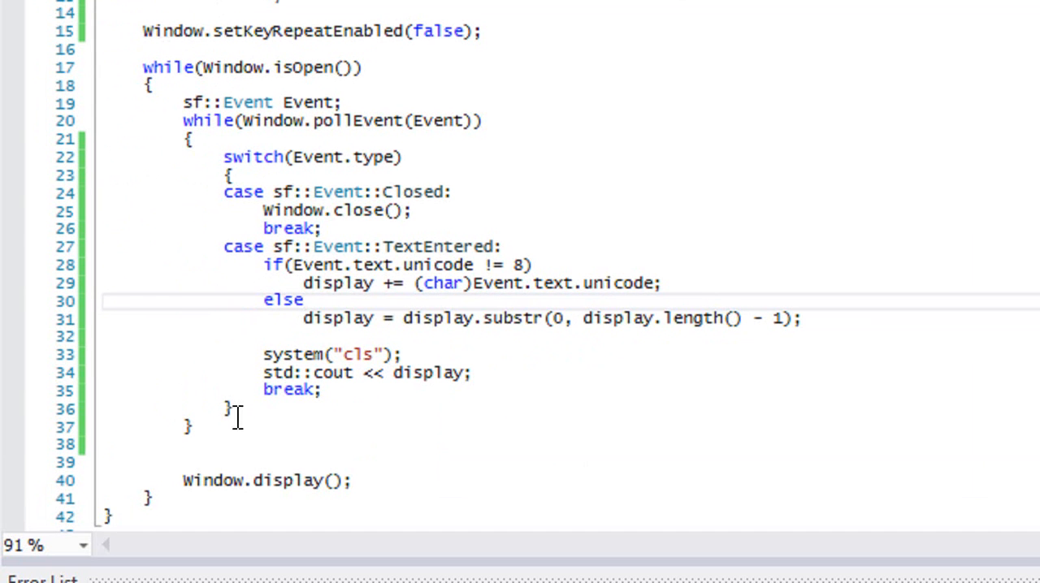
pyautogui.moveTo(863, 334)
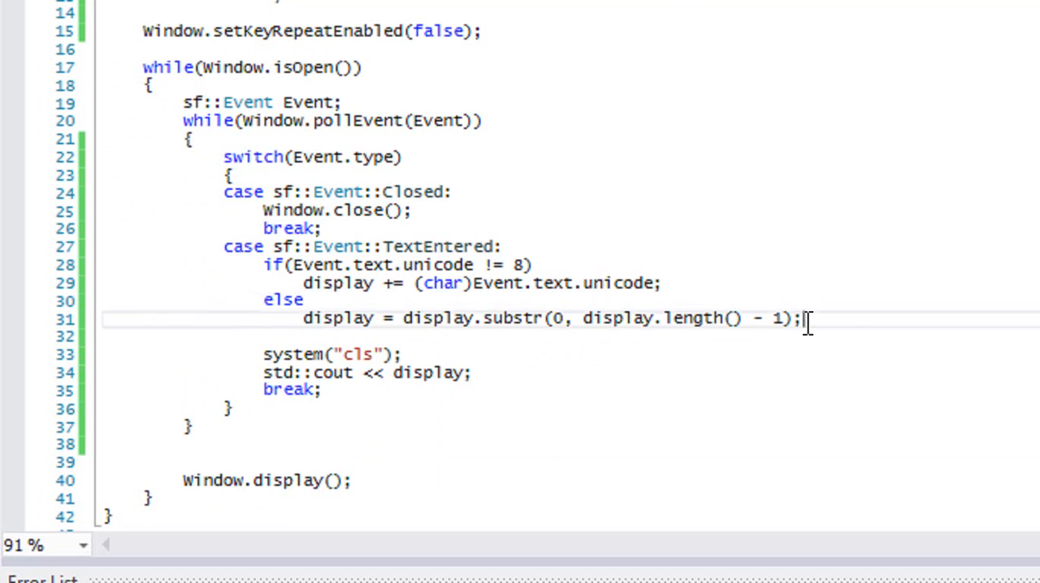
# Step: Below the substr else branch, start typing Event.t to reach the text member
pyautogui.write('Event.te')
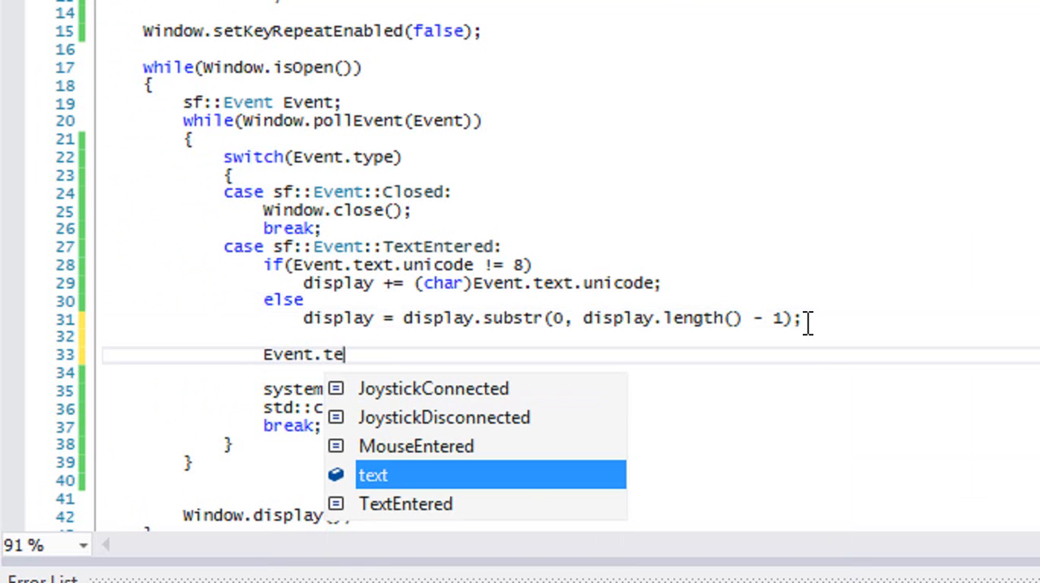
pyautogui.press('backspace')
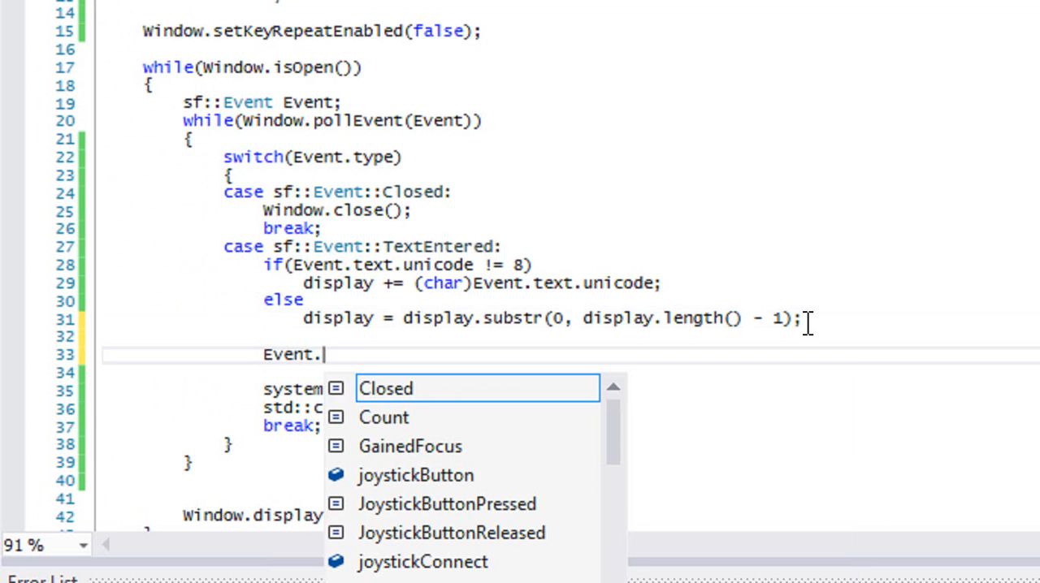
pyautogui.write('t')
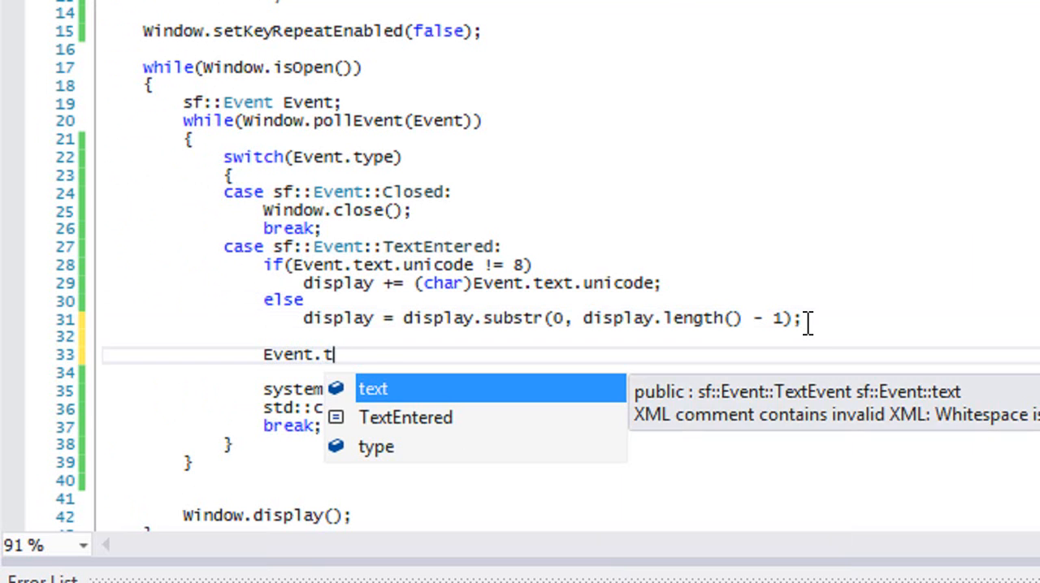